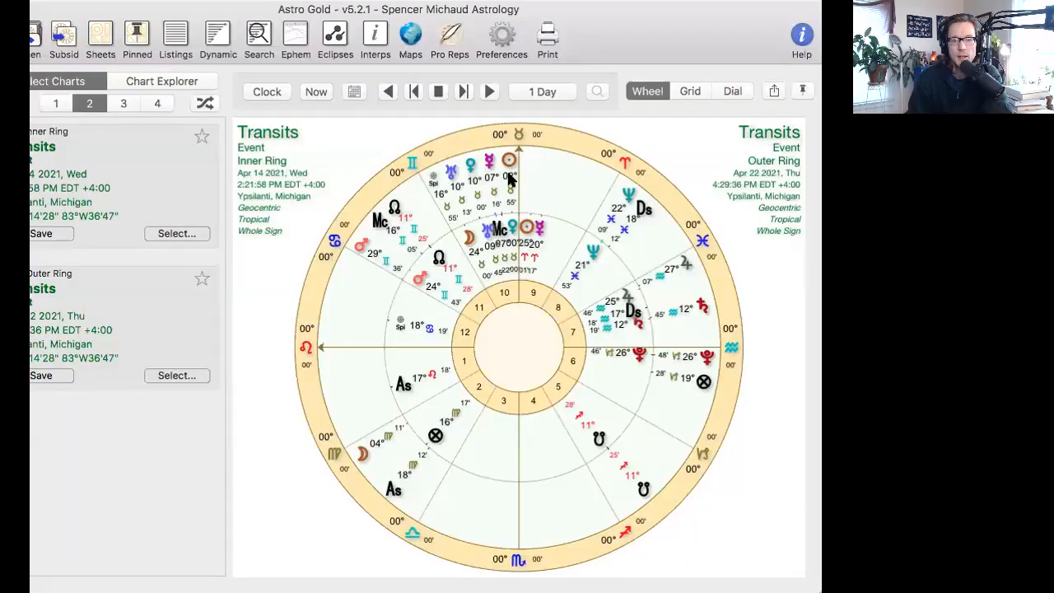
{"action": "mouse_move", "coordinate": [198, 10]}
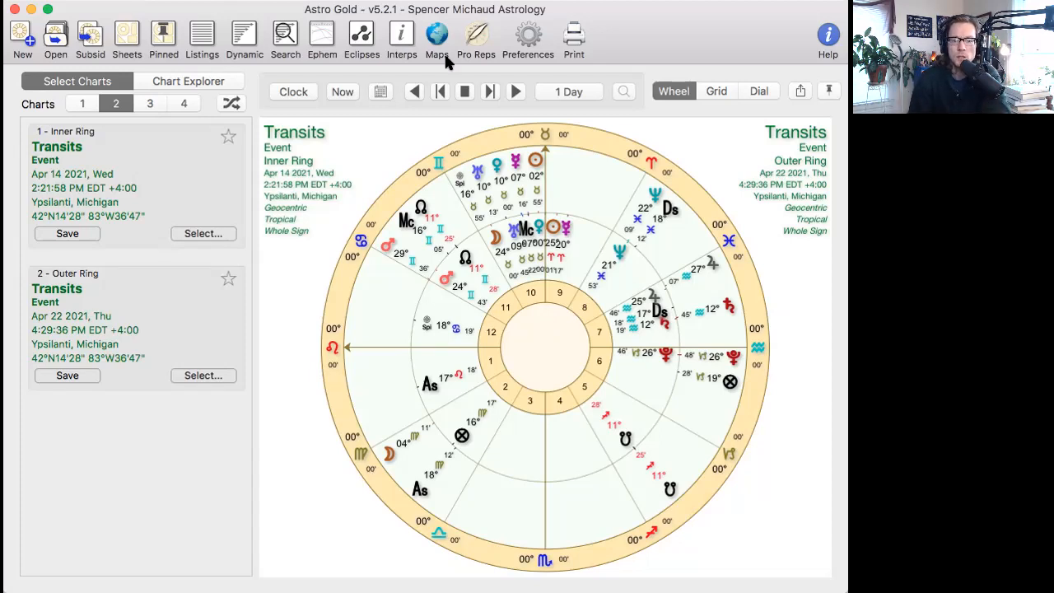
{"action": "mouse_move", "coordinate": [577, 159]}
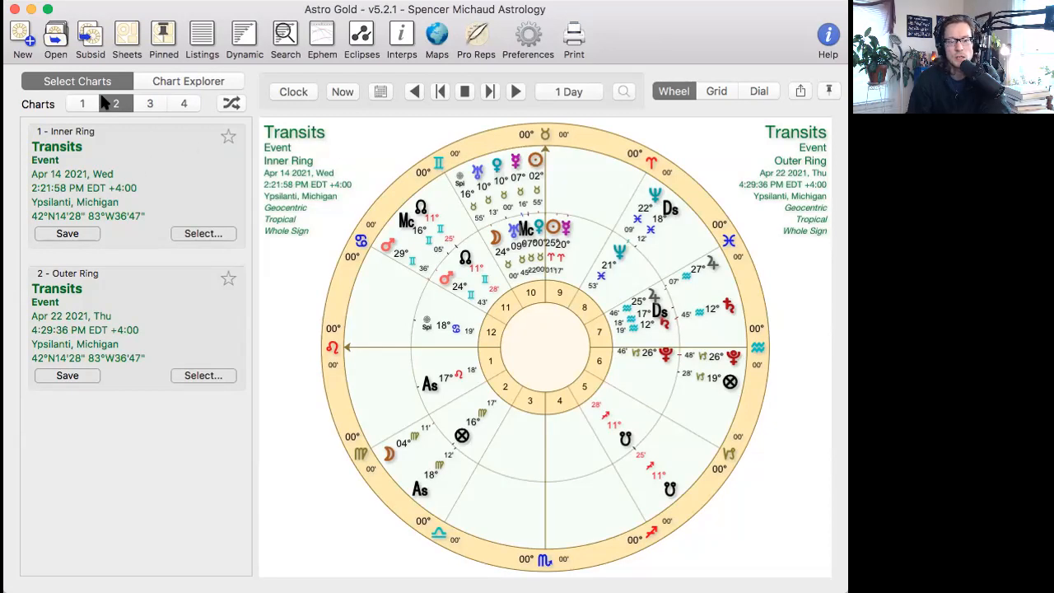
{"action": "mouse_move", "coordinate": [82, 102]}
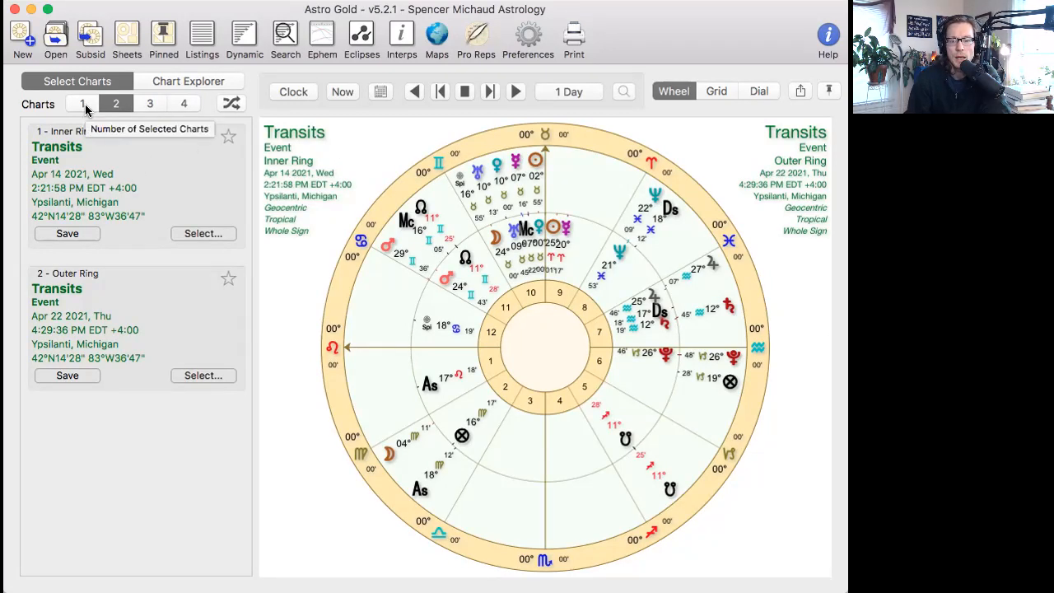
{"action": "mouse_move", "coordinate": [653, 437]}
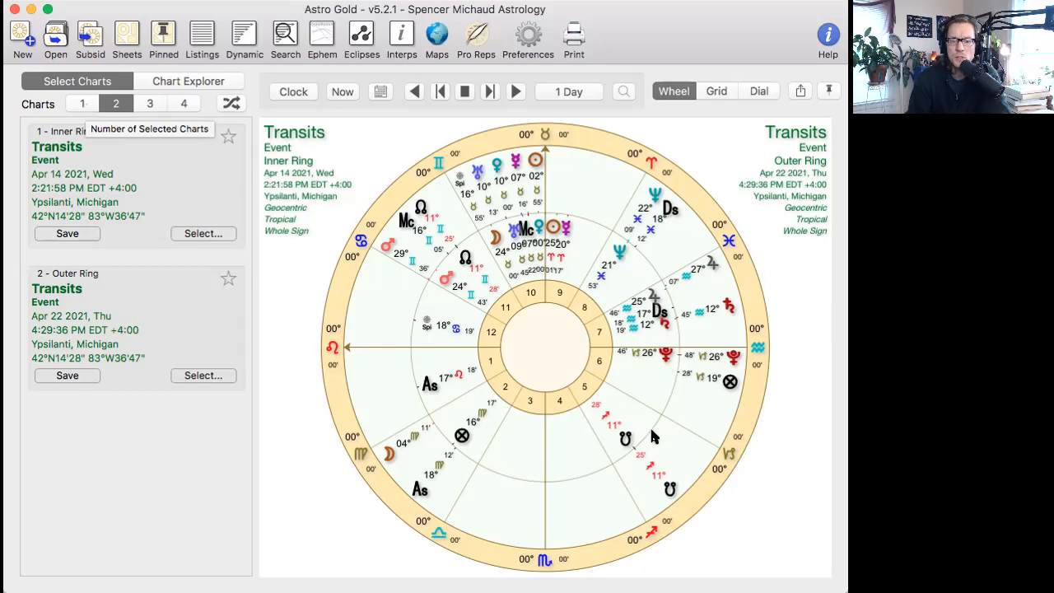
{"action": "mouse_move", "coordinate": [584, 255]}
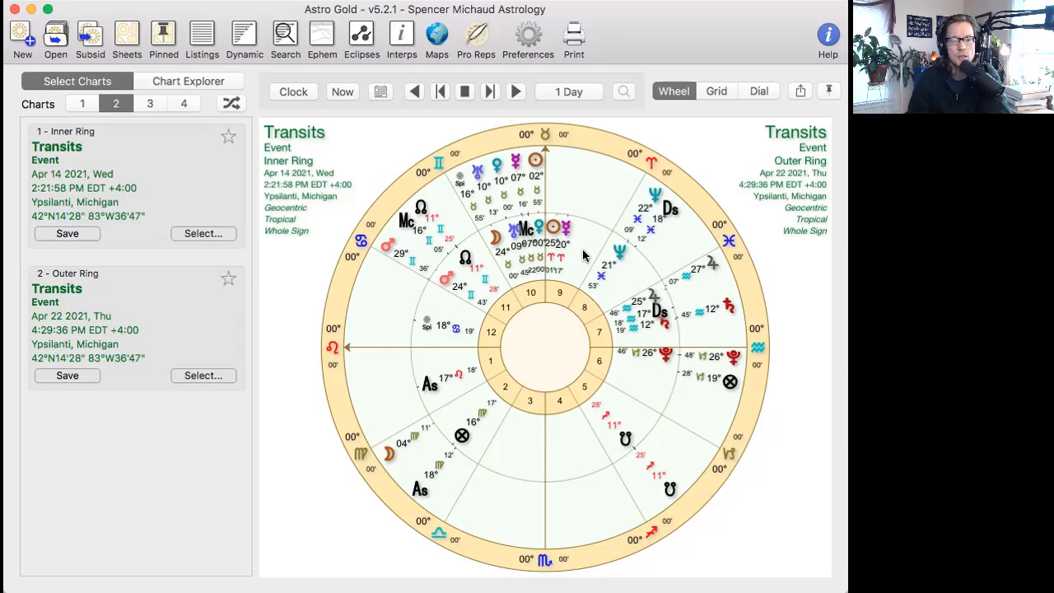
{"action": "mouse_move", "coordinate": [557, 262]}
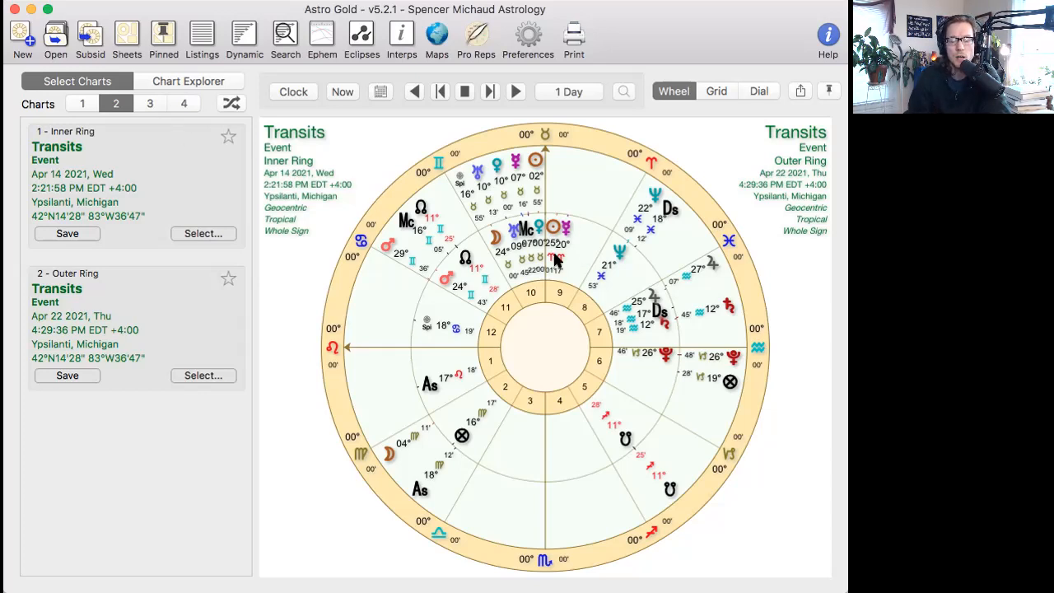
{"action": "mouse_move", "coordinate": [568, 238]}
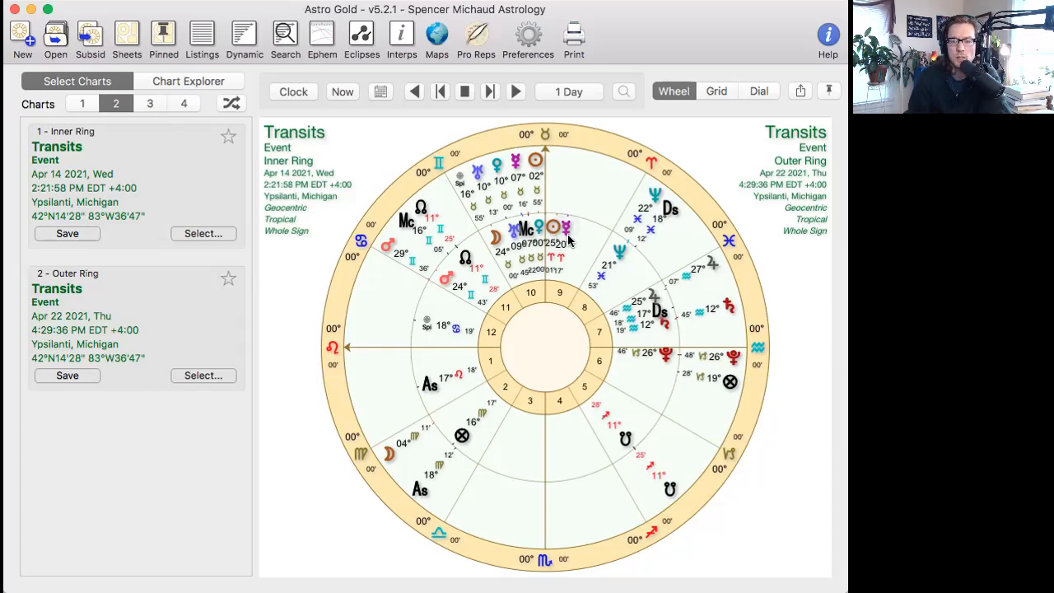
{"action": "mouse_move", "coordinate": [527, 230]}
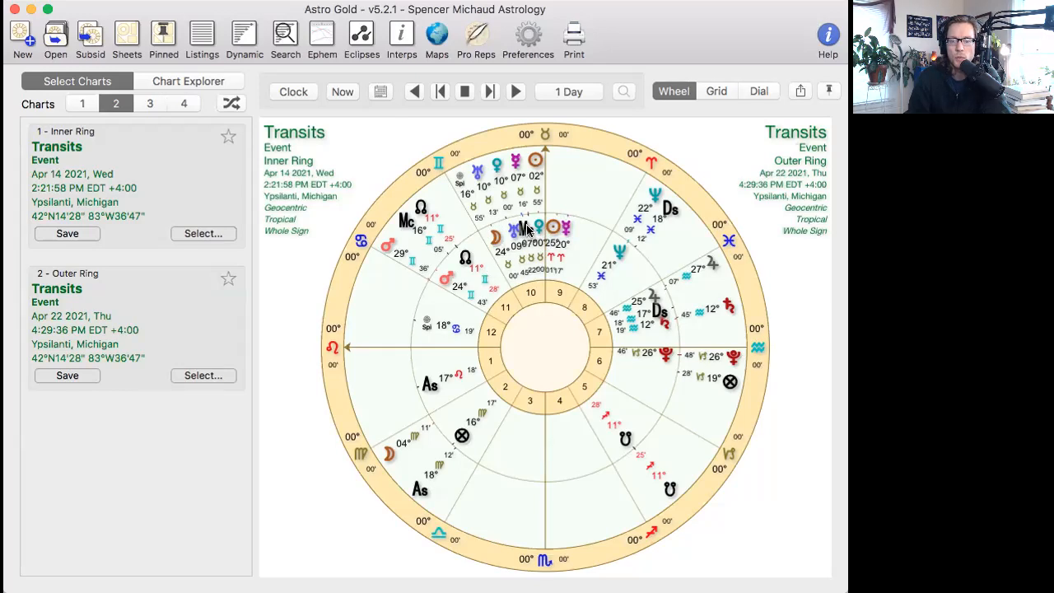
{"action": "mouse_move", "coordinate": [497, 247]}
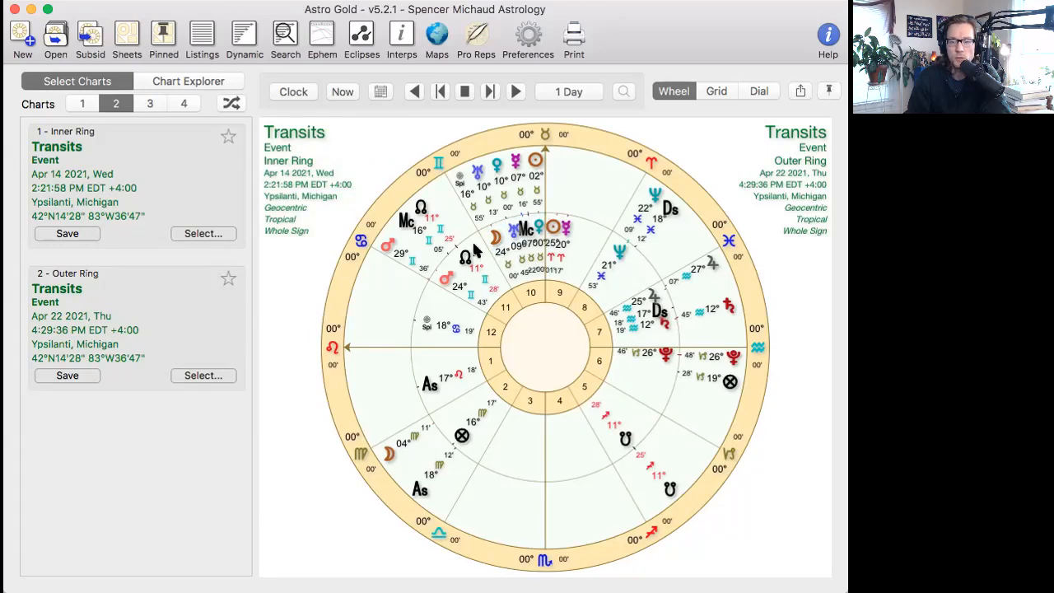
{"action": "mouse_move", "coordinate": [568, 227]}
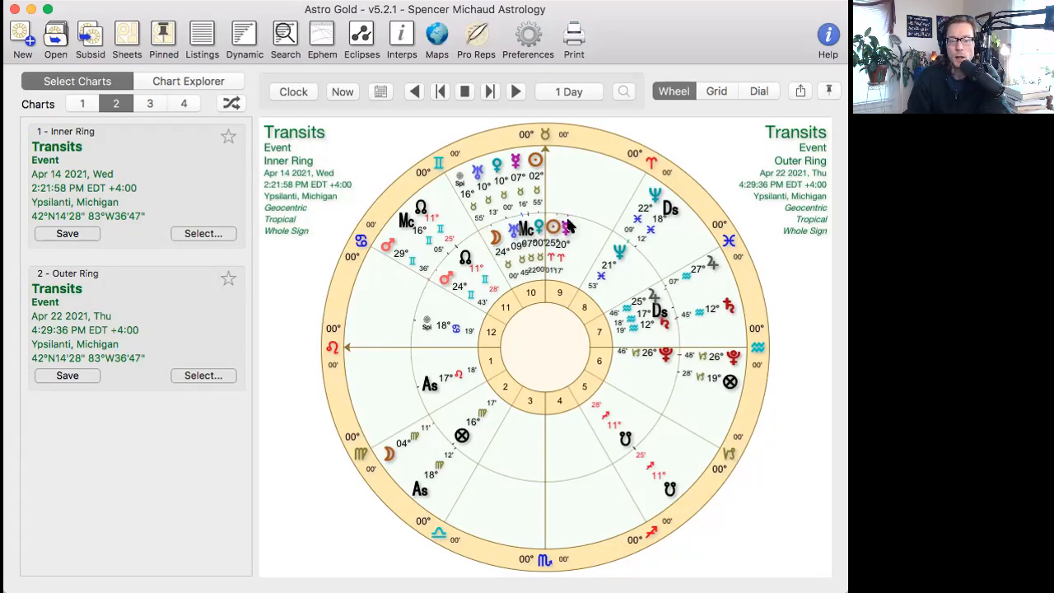
{"action": "mouse_move", "coordinate": [585, 247]}
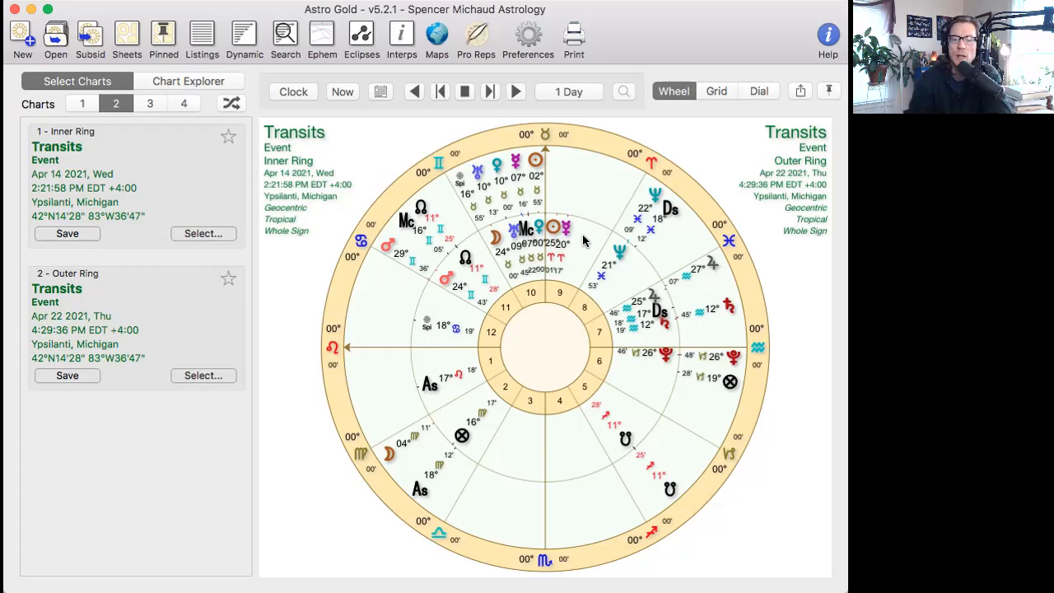
{"action": "mouse_move", "coordinate": [13, 113]}
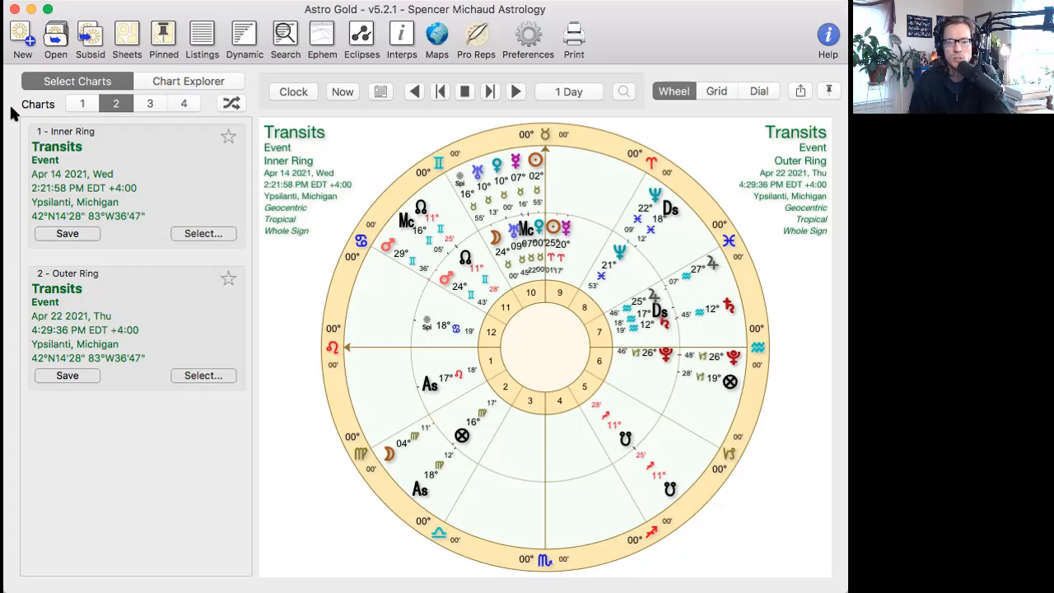
- Show only the inner Apr 14 transit wheel and sketch a red stroke near the chart
{"action": "left_click", "coordinate": [83, 102]}
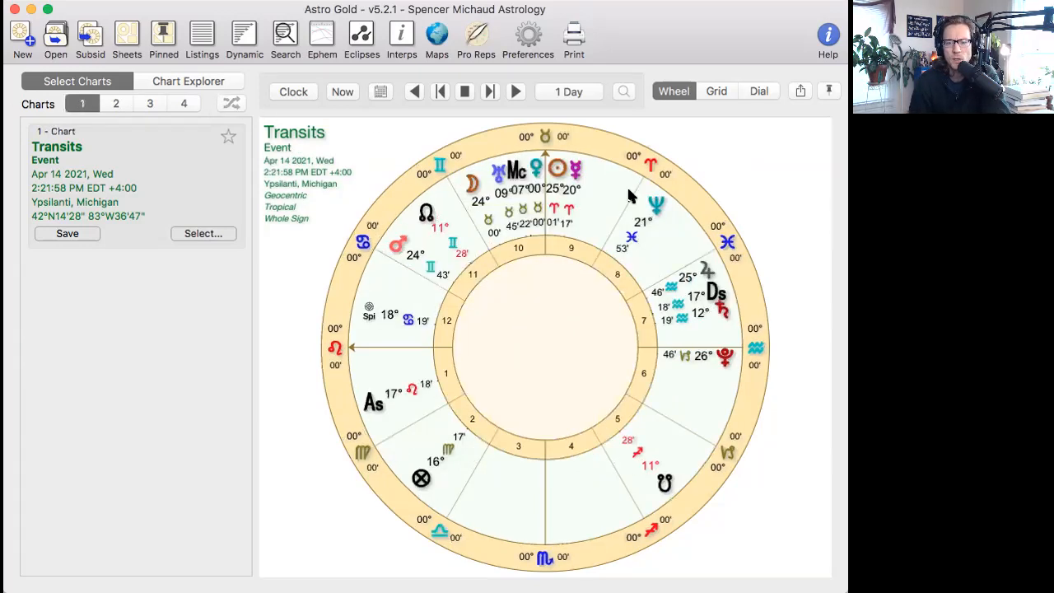
{"action": "mouse_move", "coordinate": [606, 315]}
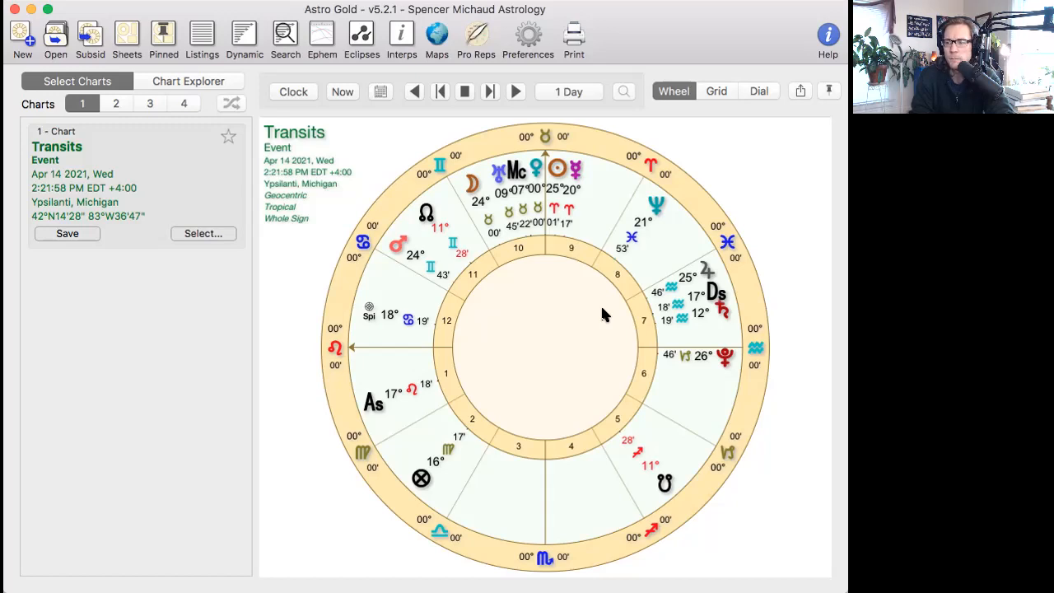
{"action": "mouse_move", "coordinate": [498, 270]}
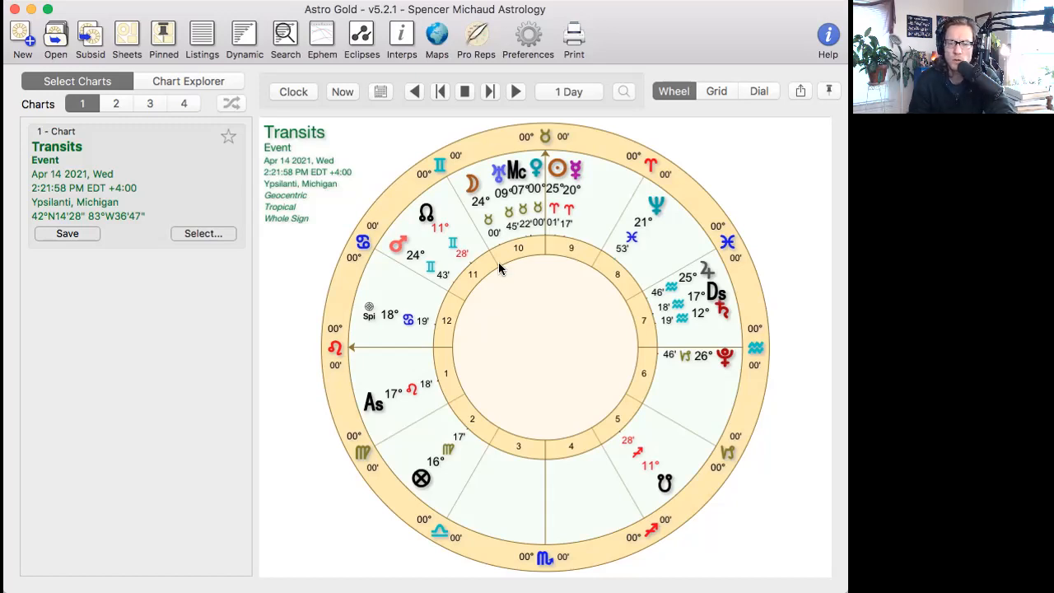
{"action": "mouse_move", "coordinate": [570, 260]}
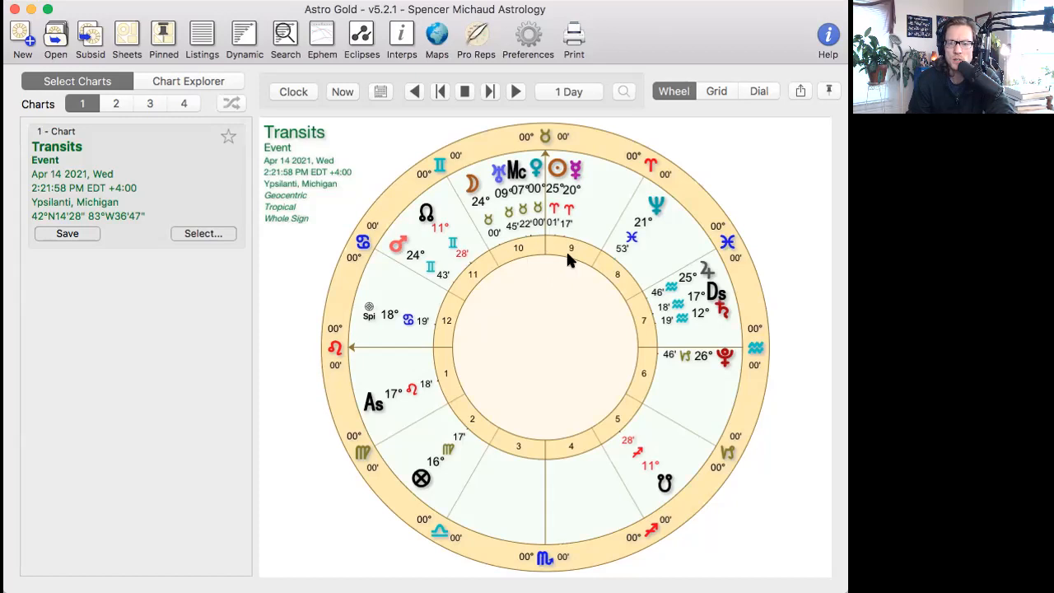
{"action": "mouse_move", "coordinate": [547, 287]}
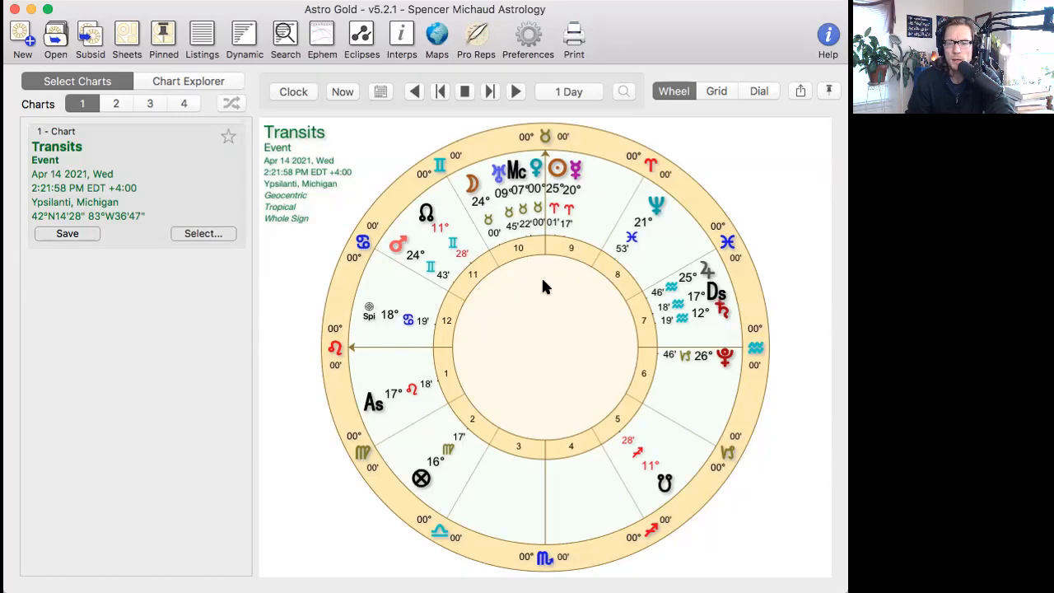
{"action": "left_click_drag", "start_coordinate": [535, 278], "coordinate": [619, 322]}
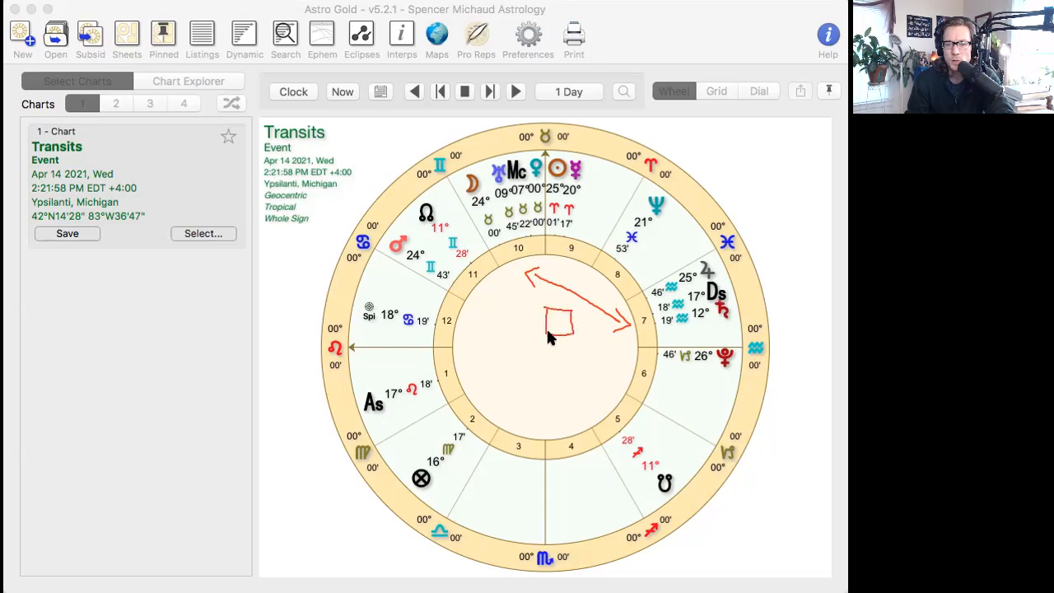
{"action": "mouse_move", "coordinate": [472, 296]}
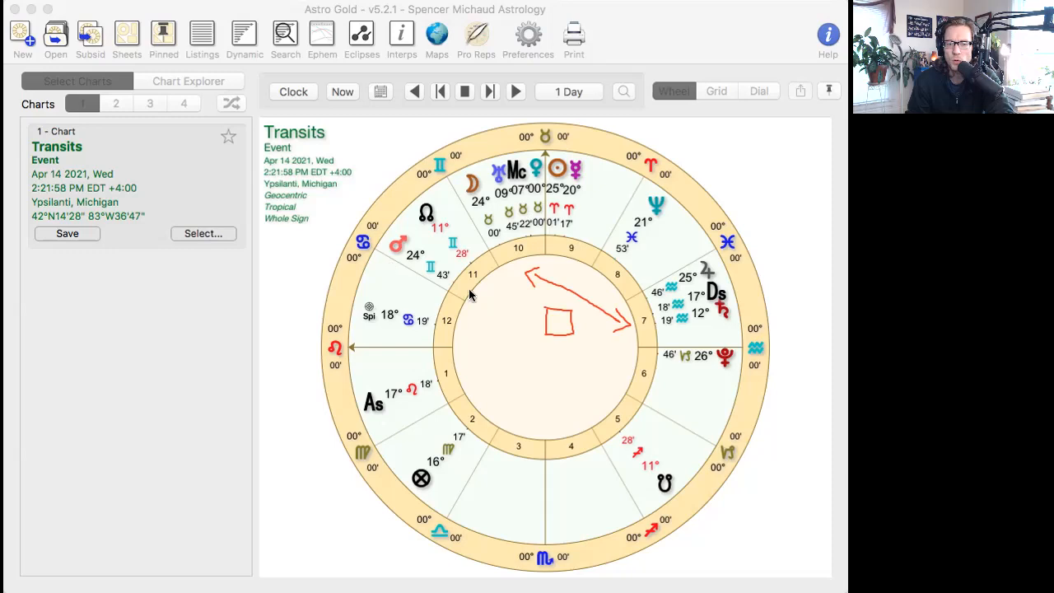
{"action": "mouse_move", "coordinate": [644, 287]}
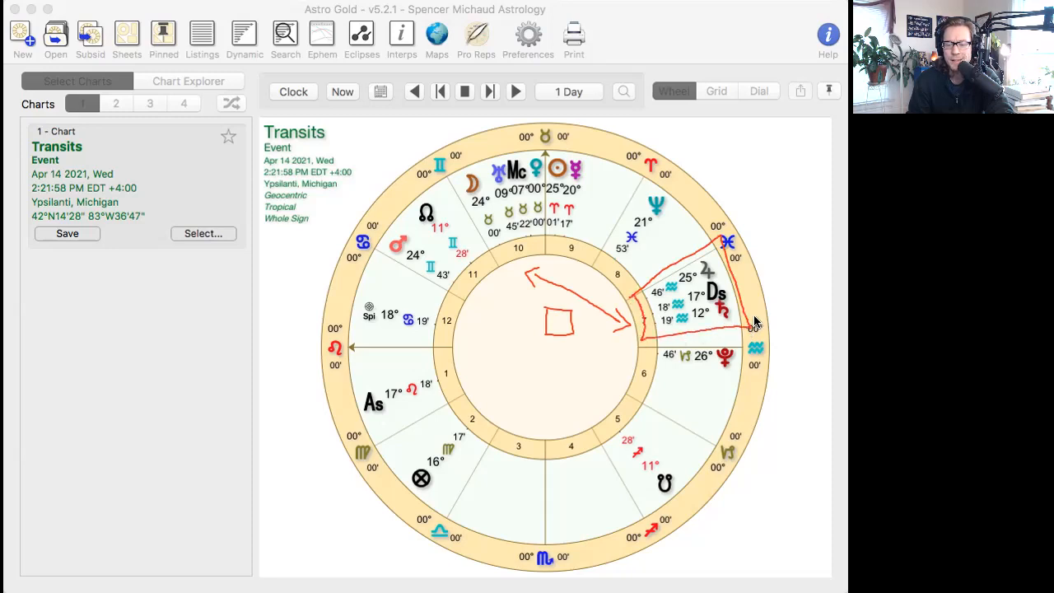
{"action": "mouse_move", "coordinate": [754, 321]}
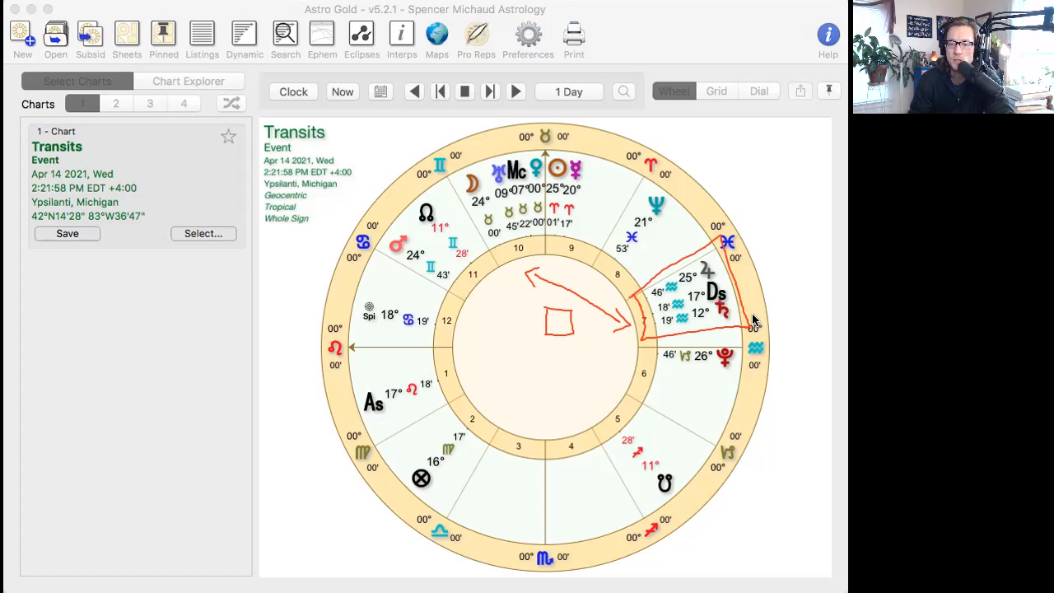
{"action": "mouse_move", "coordinate": [725, 164]}
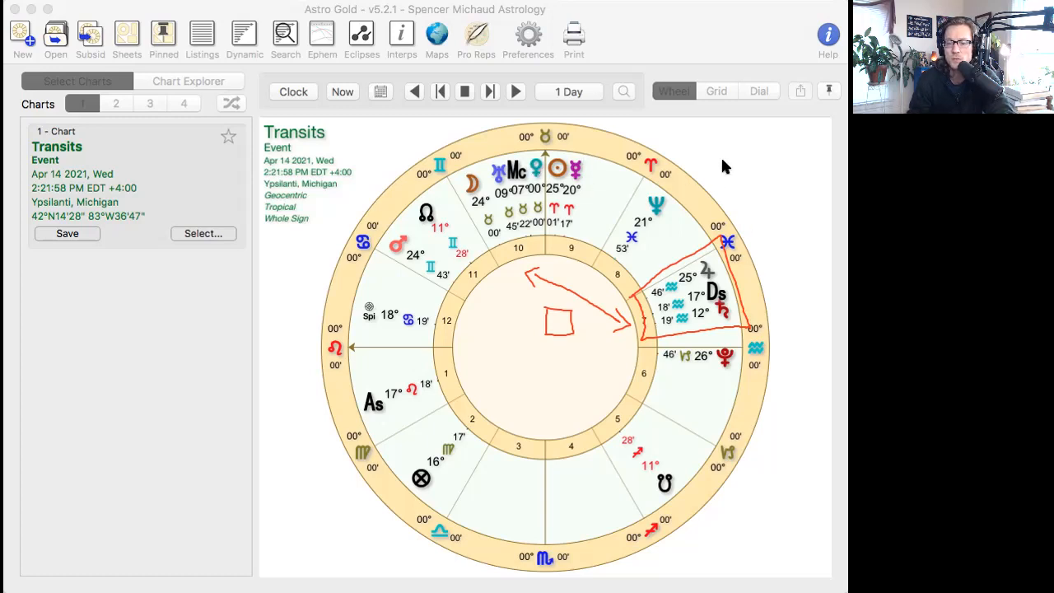
{"action": "mouse_move", "coordinate": [552, 330]}
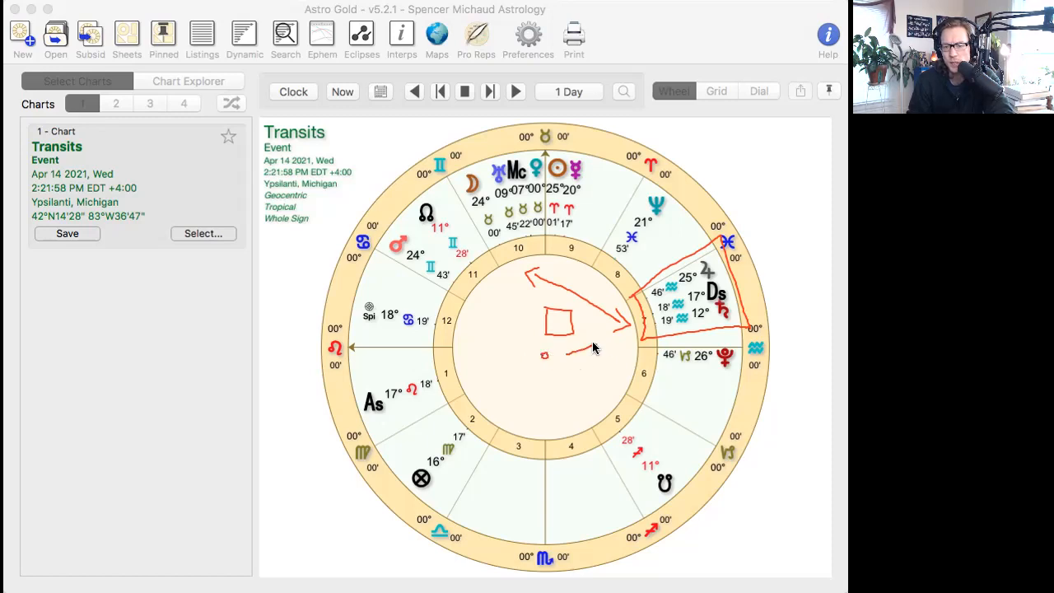
{"action": "mouse_move", "coordinate": [692, 328]}
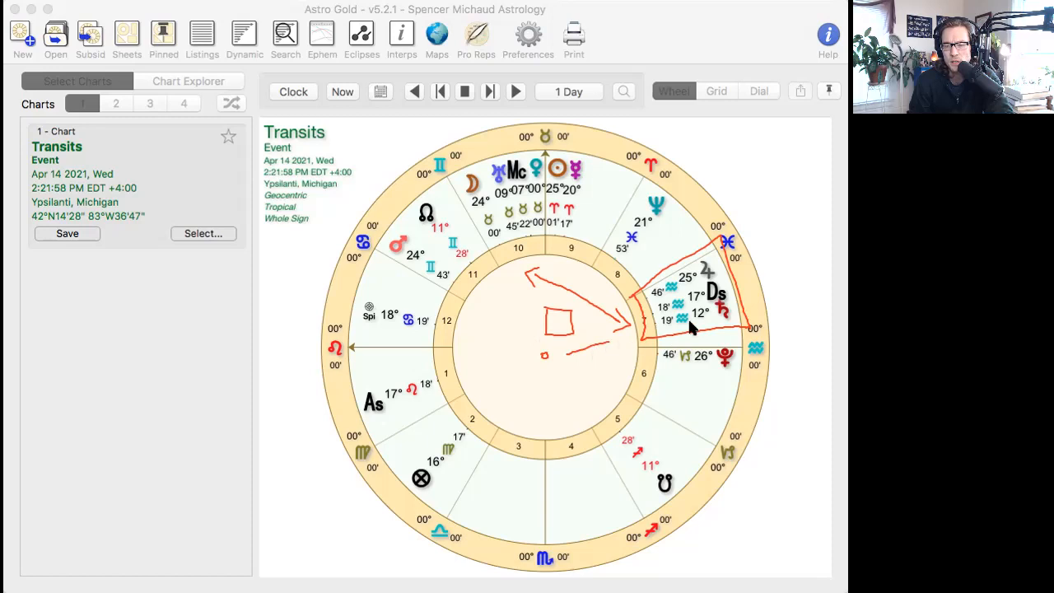
{"action": "mouse_move", "coordinate": [523, 331]}
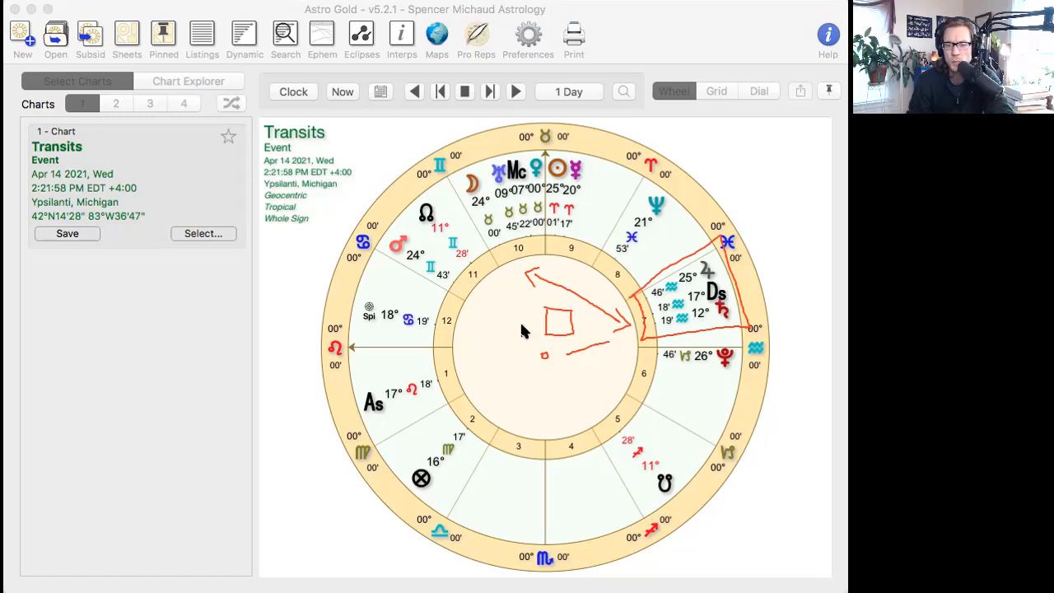
{"action": "mouse_move", "coordinate": [527, 298]}
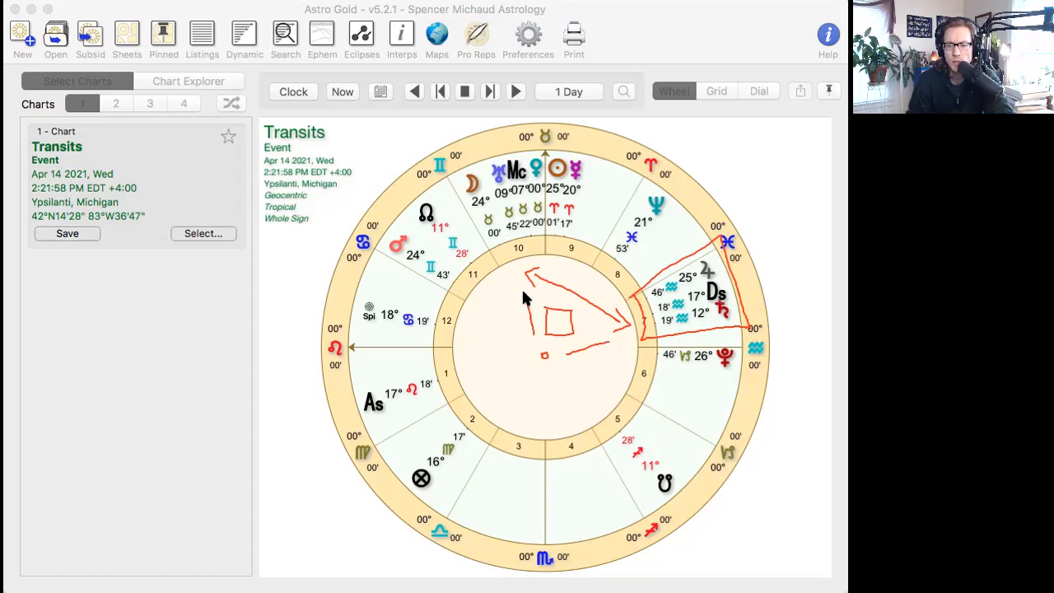
{"action": "mouse_move", "coordinate": [600, 228]}
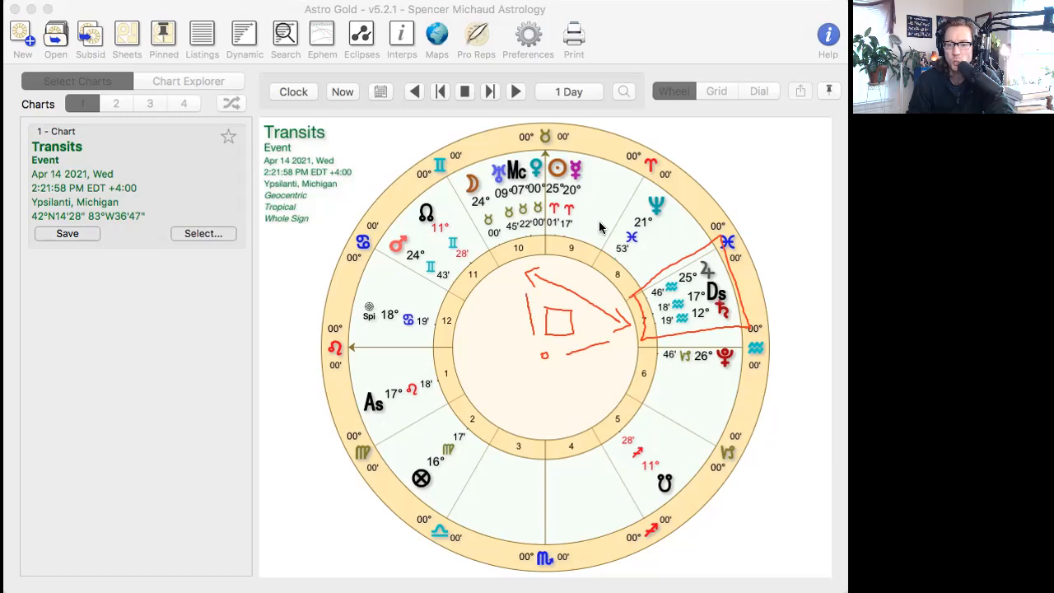
{"action": "mouse_move", "coordinate": [642, 240]}
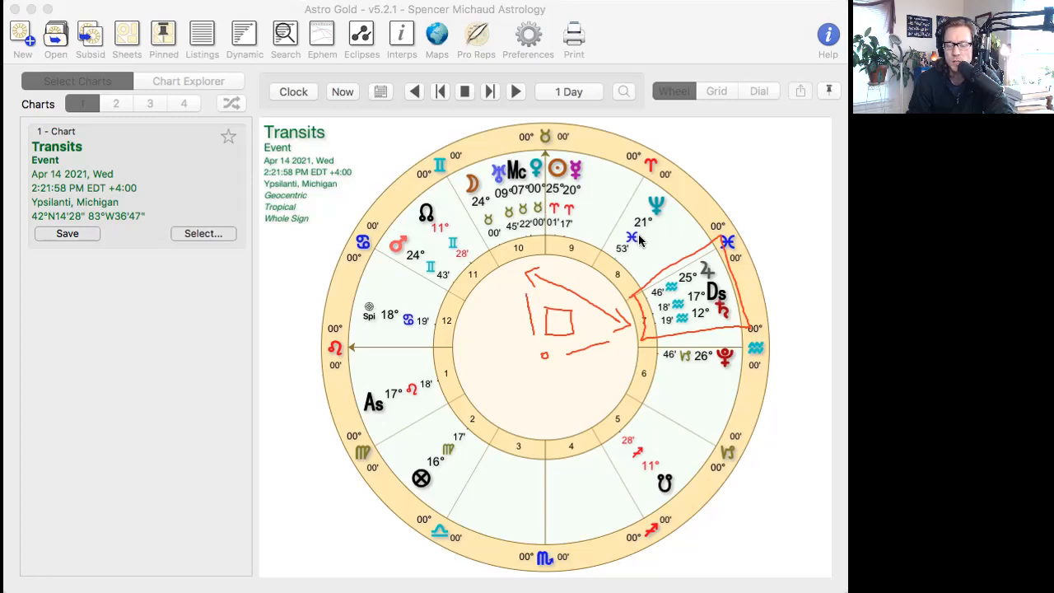
{"action": "mouse_move", "coordinate": [583, 168]}
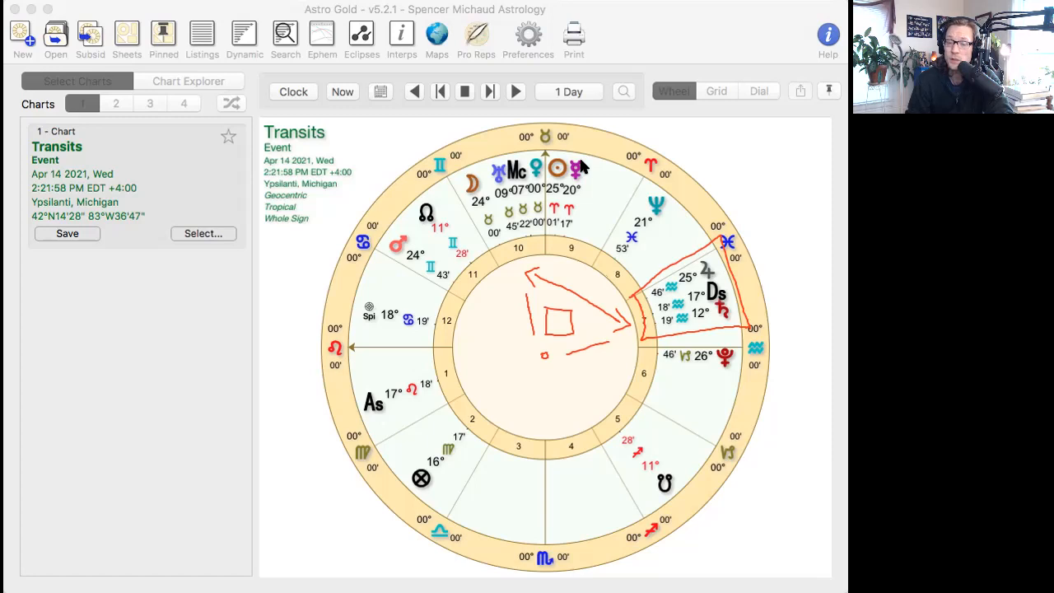
{"action": "mouse_move", "coordinate": [721, 294]}
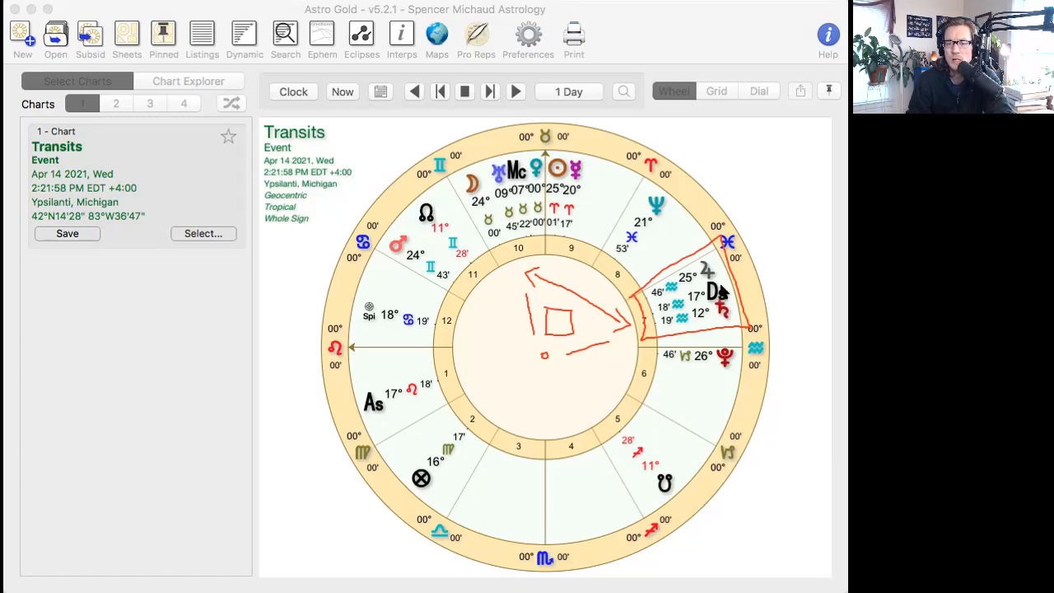
{"action": "mouse_move", "coordinate": [706, 262]}
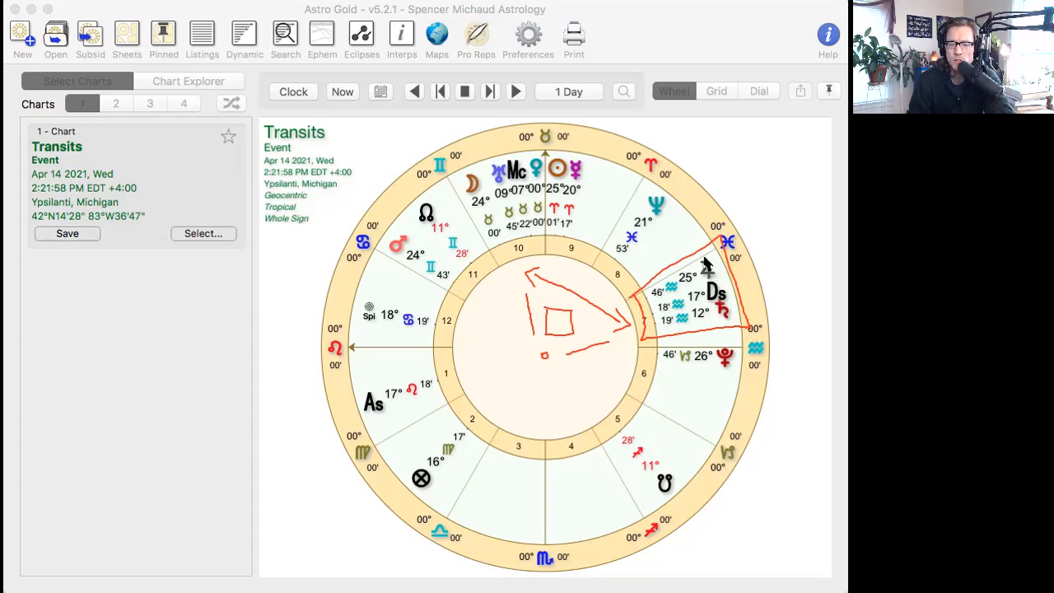
{"action": "mouse_move", "coordinate": [725, 328]}
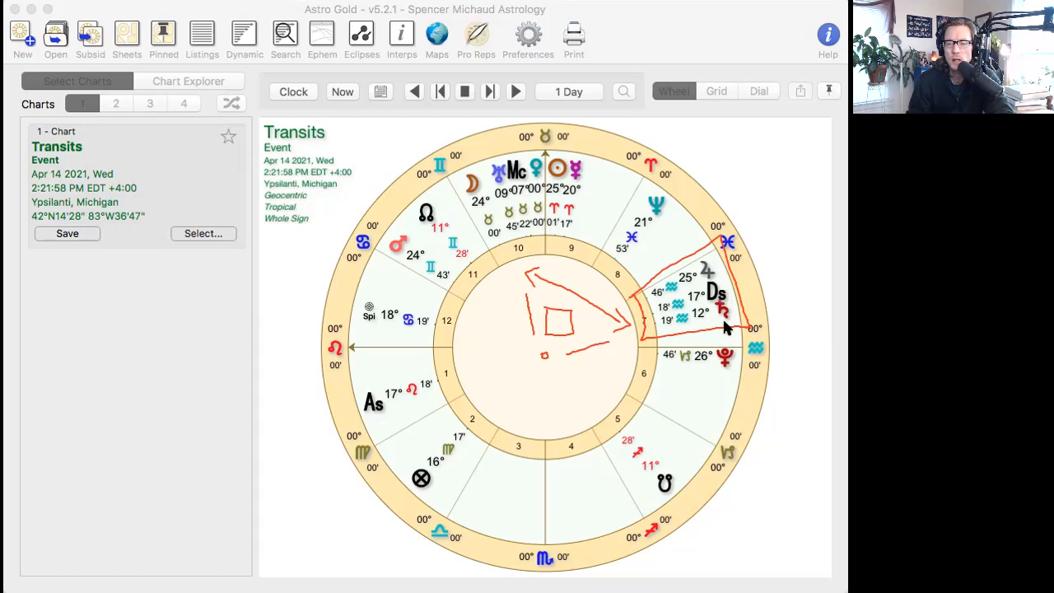
{"action": "mouse_move", "coordinate": [437, 138]}
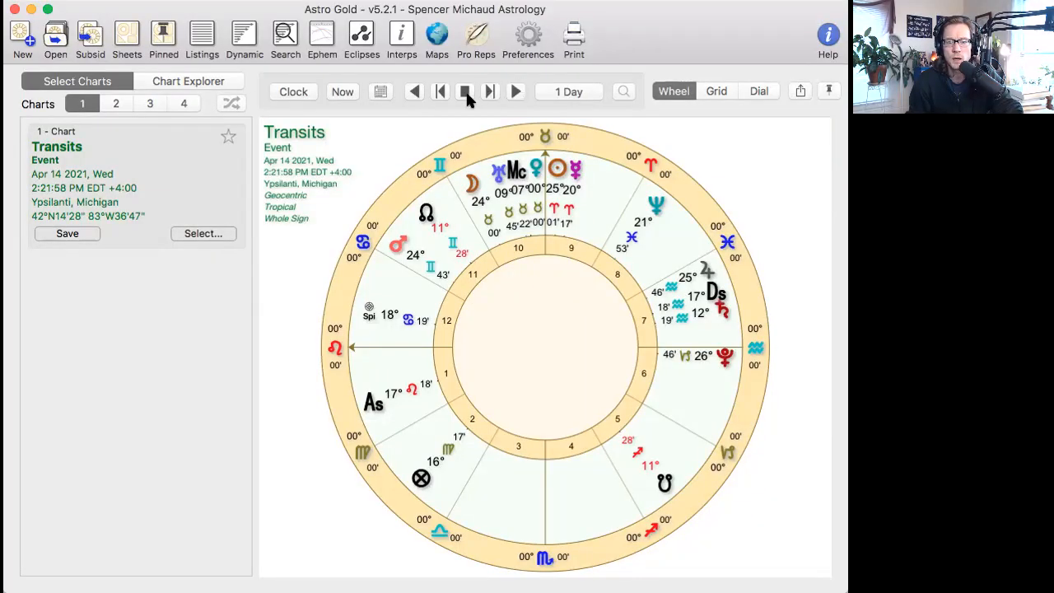
- Switch the time-step interval from days to hours and step the chart back one hour
{"action": "left_click", "coordinate": [570, 93]}
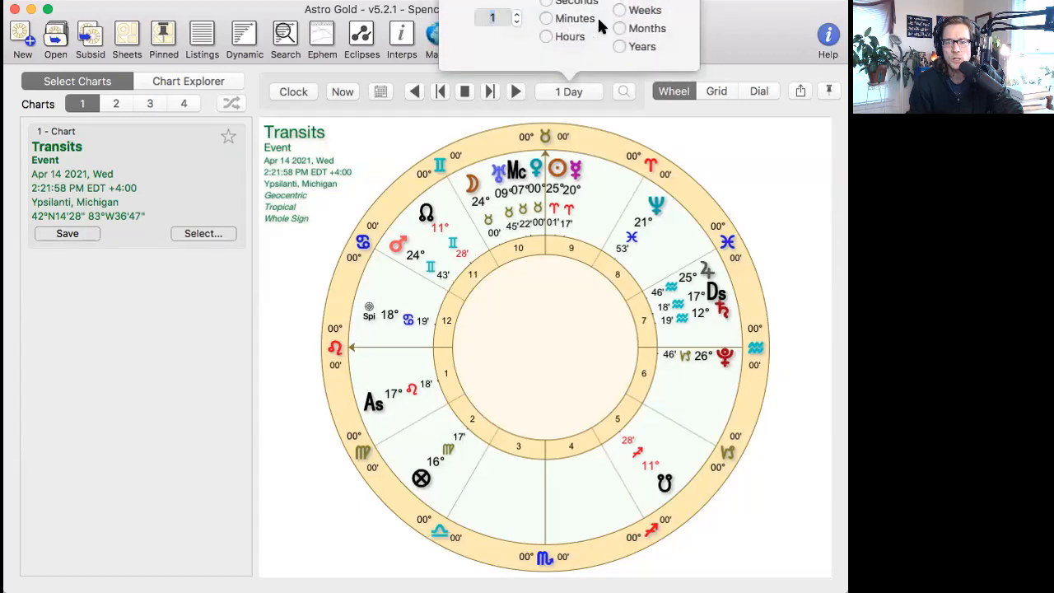
{"action": "left_click", "coordinate": [547, 36]}
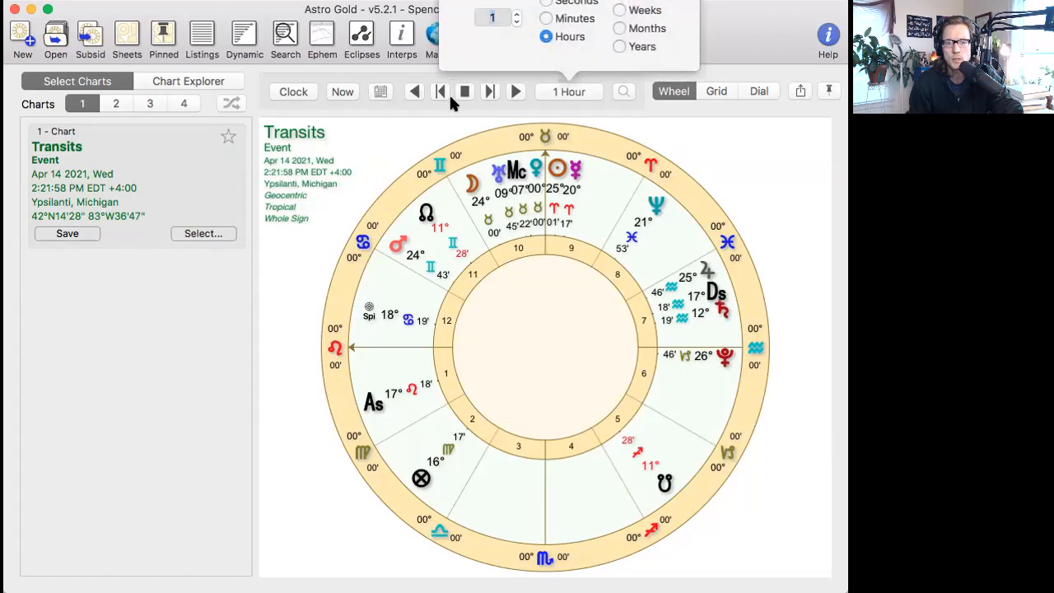
{"action": "left_click", "coordinate": [415, 92]}
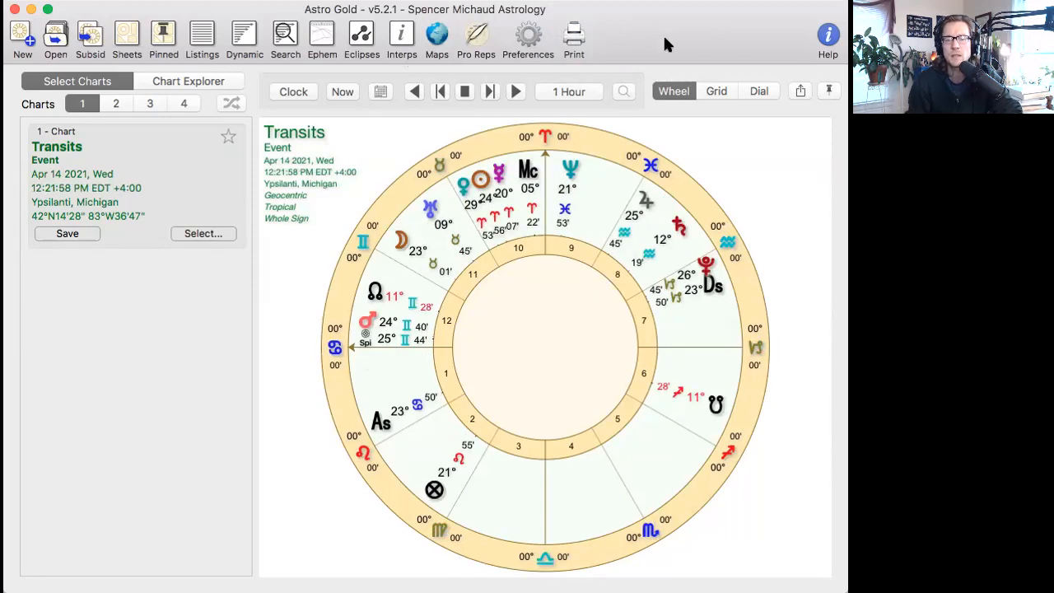
{"action": "mouse_move", "coordinate": [311, 471]}
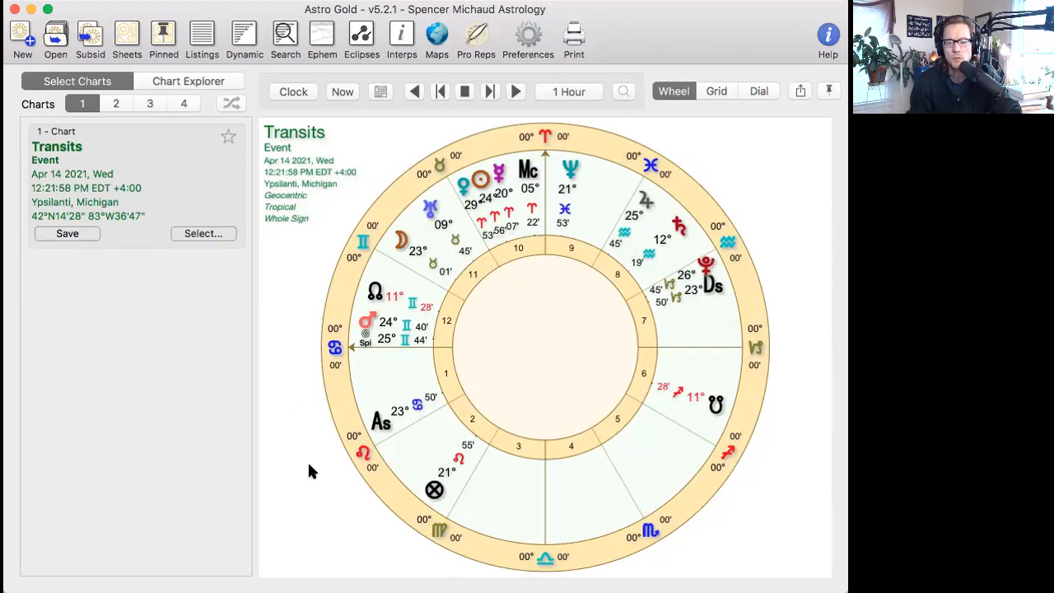
{"action": "mouse_move", "coordinate": [416, 229]}
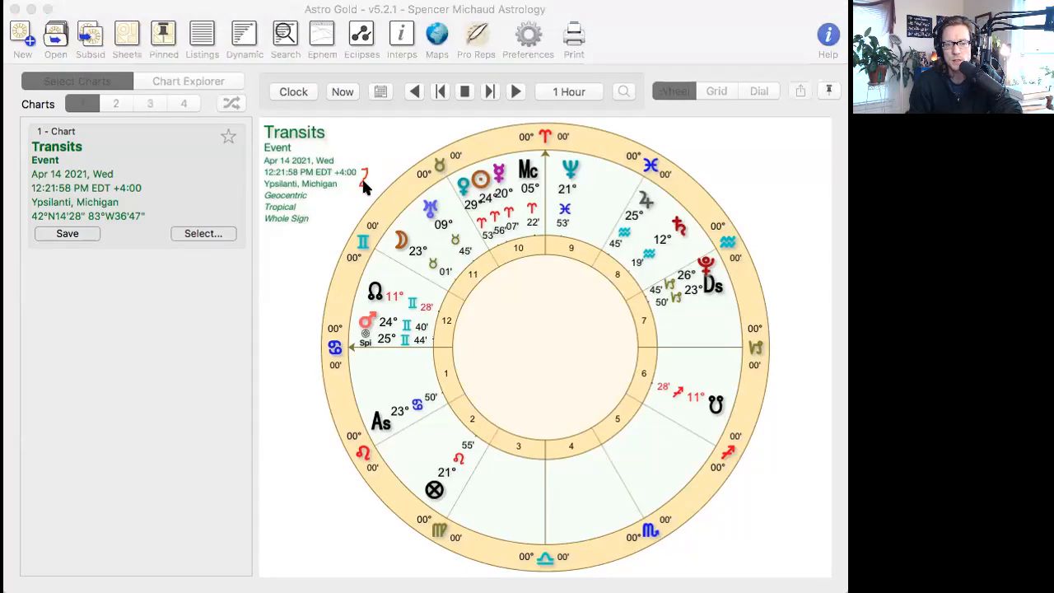
{"action": "mouse_move", "coordinate": [662, 333]}
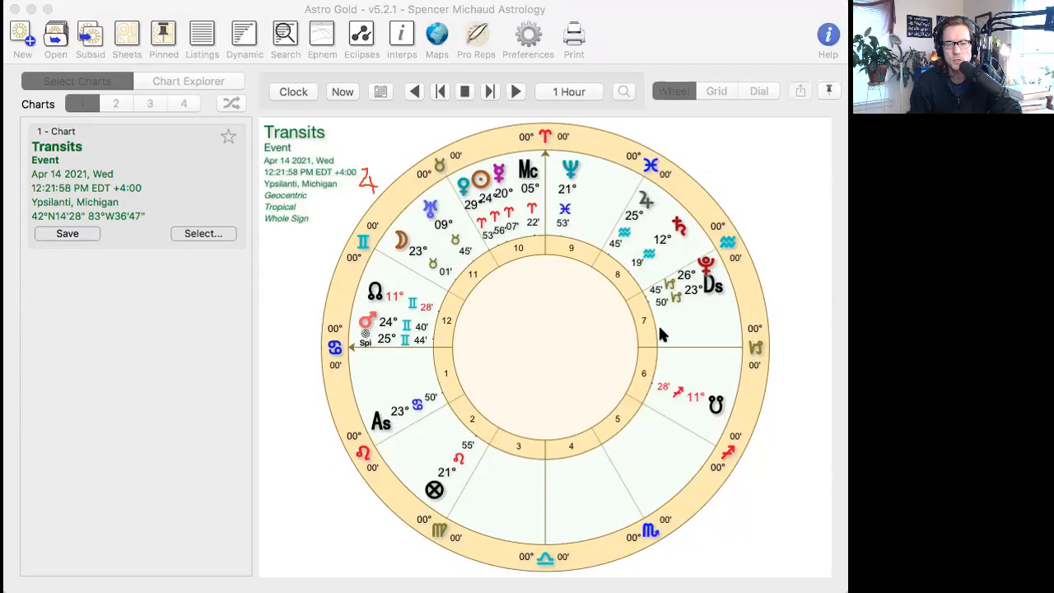
{"action": "mouse_move", "coordinate": [481, 303]}
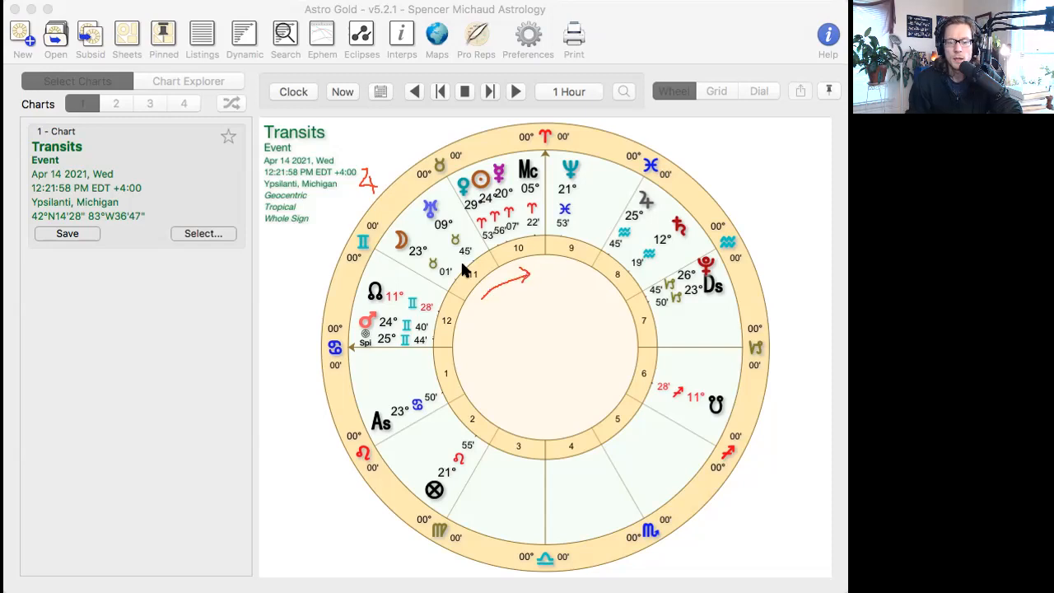
{"action": "mouse_move", "coordinate": [476, 130]}
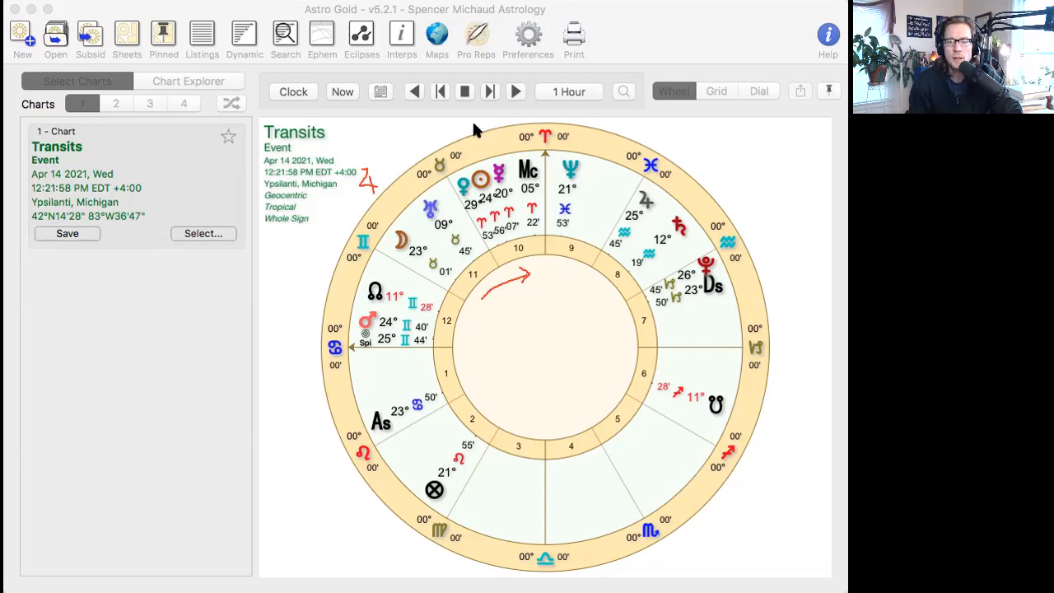
{"action": "mouse_move", "coordinate": [490, 138]}
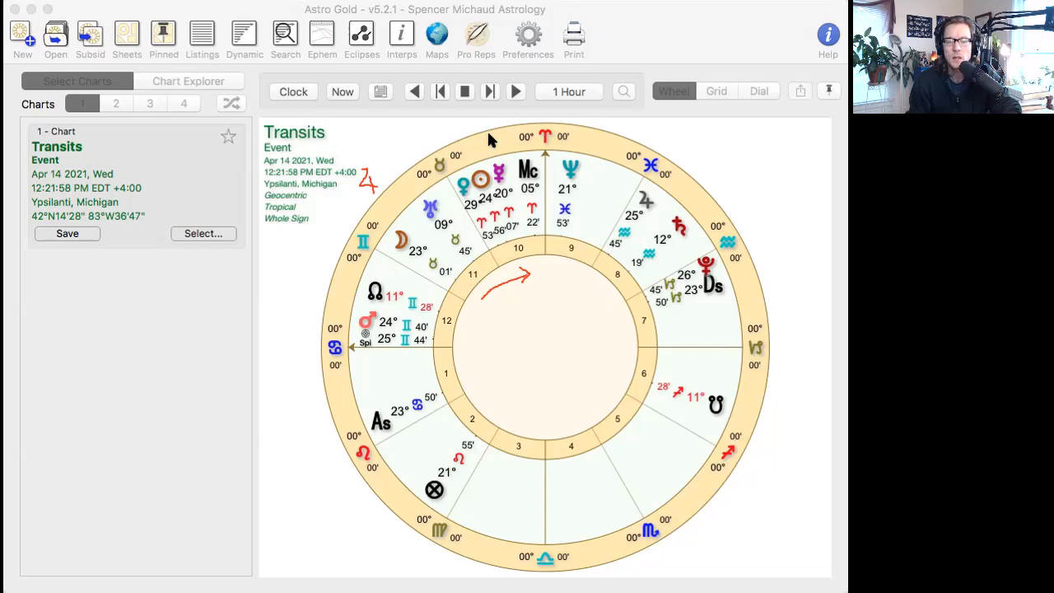
{"action": "mouse_move", "coordinate": [359, 237]}
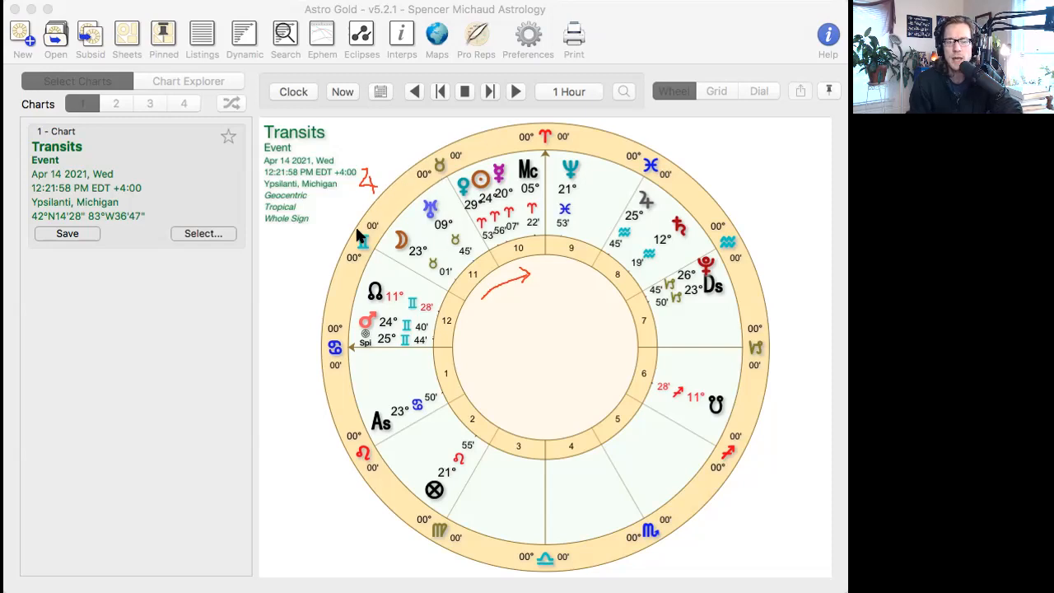
{"action": "mouse_move", "coordinate": [481, 207]}
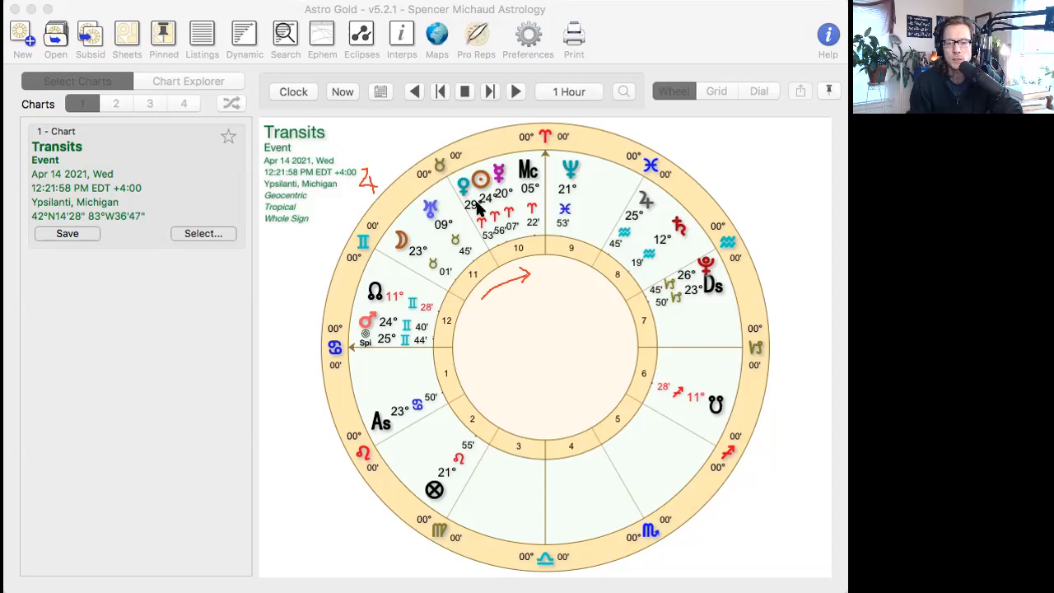
{"action": "mouse_move", "coordinate": [461, 228]}
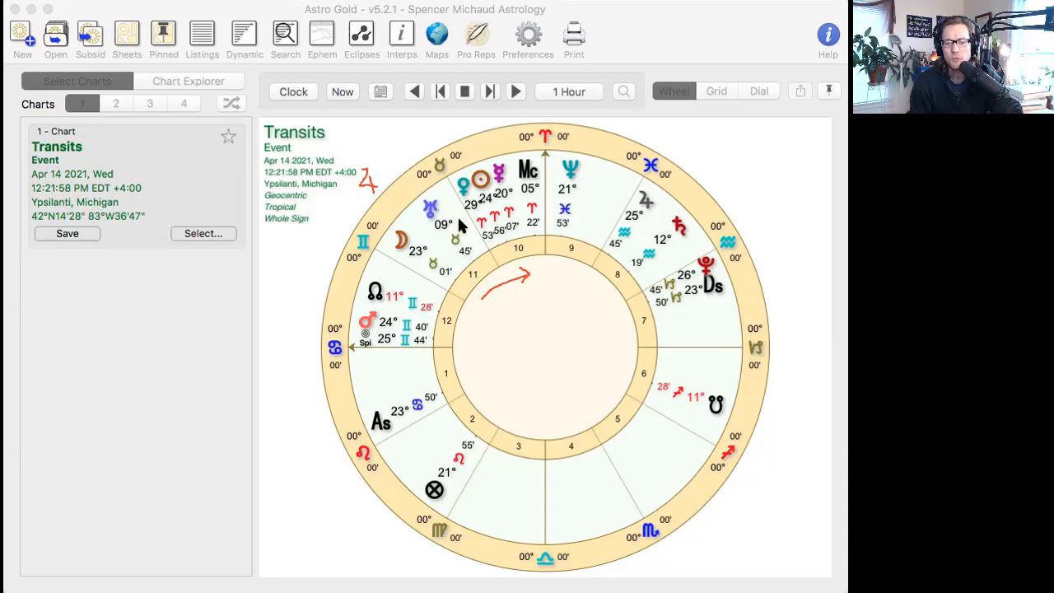
{"action": "mouse_move", "coordinate": [458, 233]}
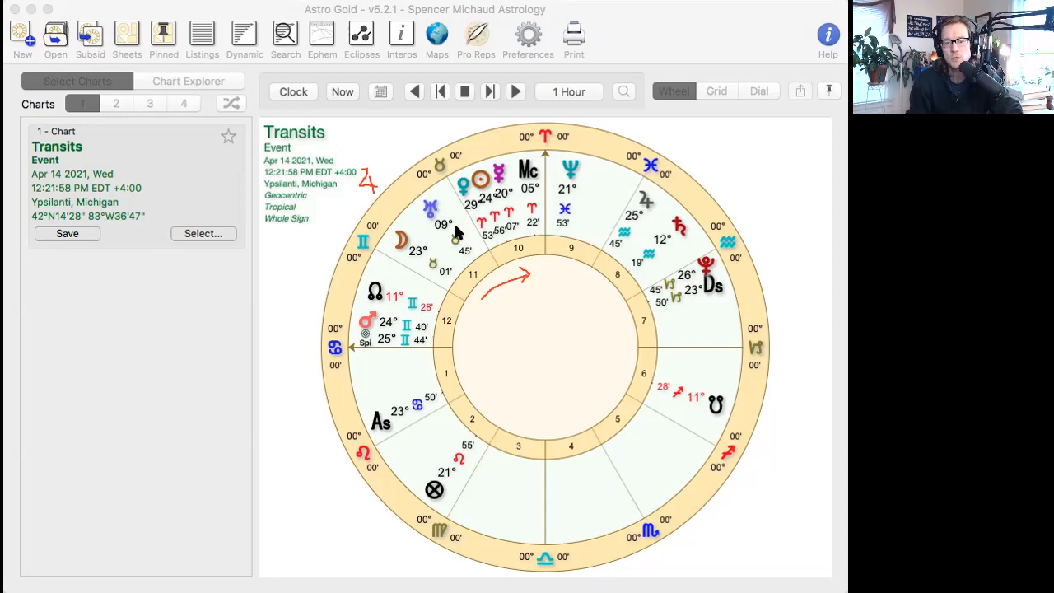
{"action": "mouse_move", "coordinate": [465, 260]}
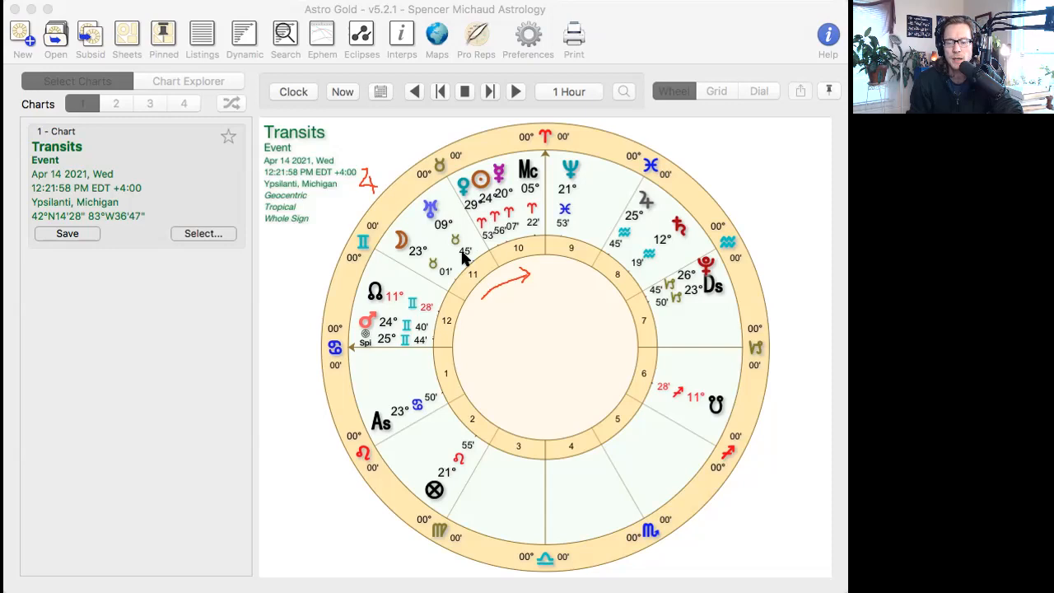
{"action": "mouse_move", "coordinate": [430, 214]}
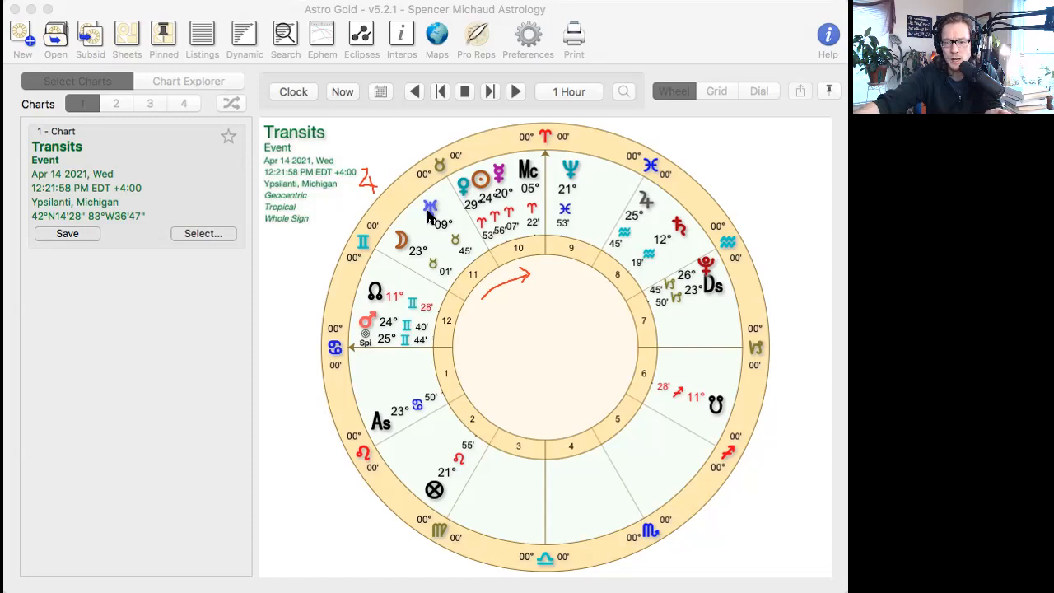
{"action": "mouse_move", "coordinate": [481, 254]}
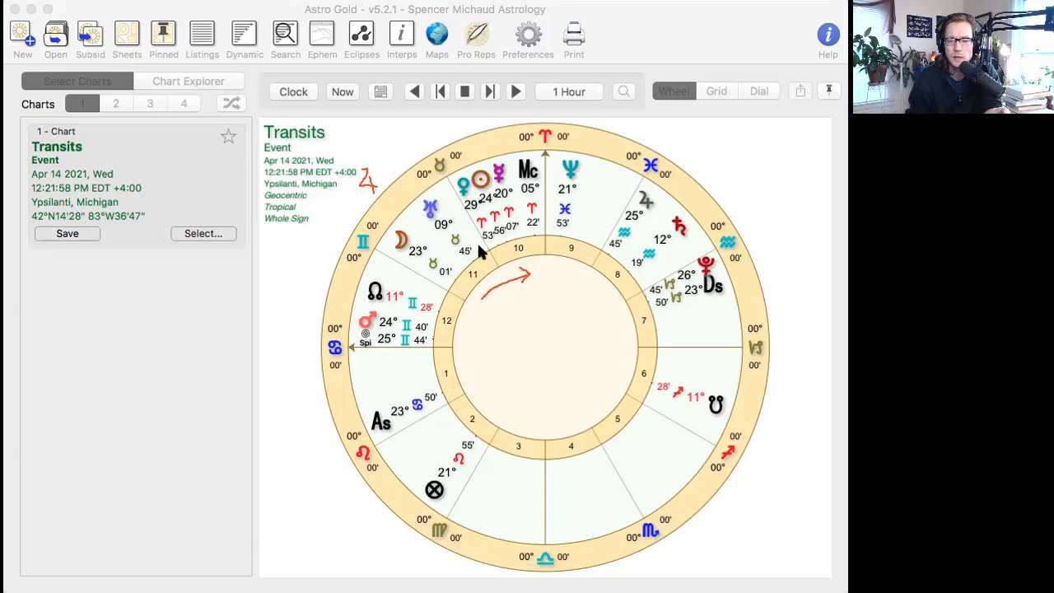
{"action": "mouse_move", "coordinate": [511, 243]}
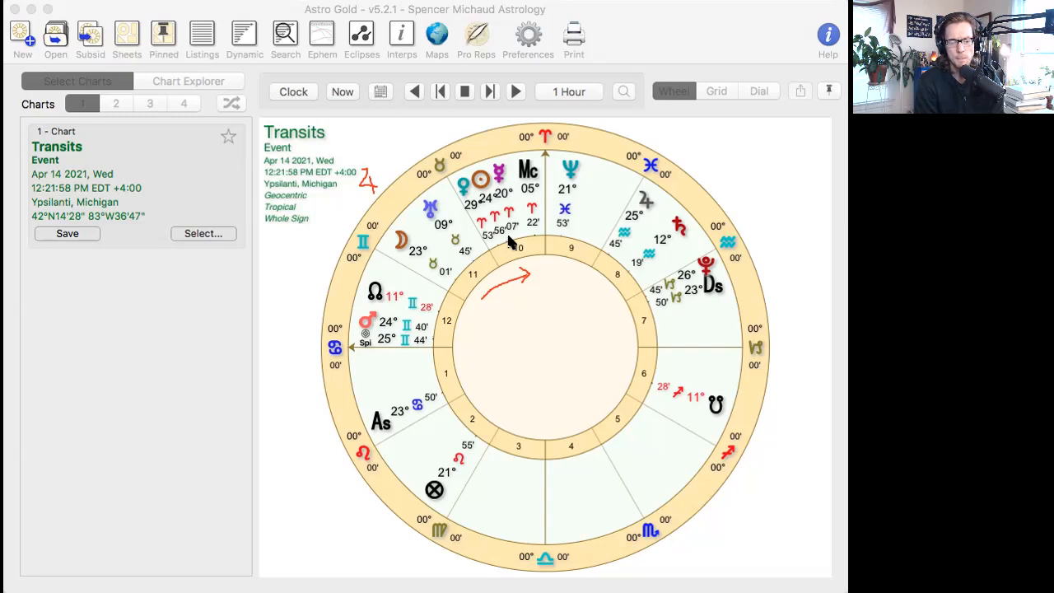
{"action": "mouse_move", "coordinate": [544, 79]}
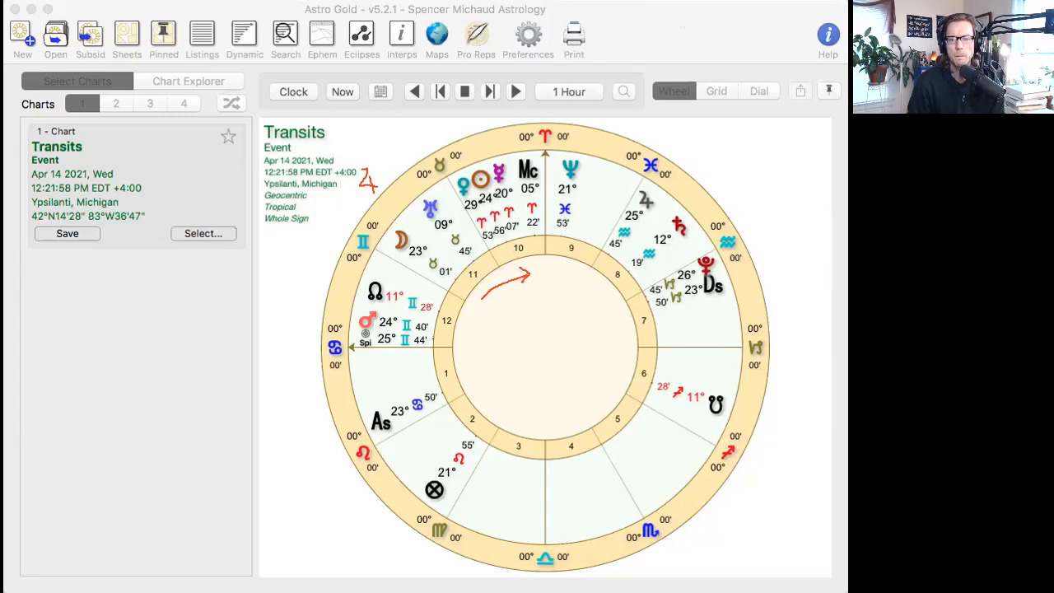
{"action": "mouse_move", "coordinate": [706, 41]}
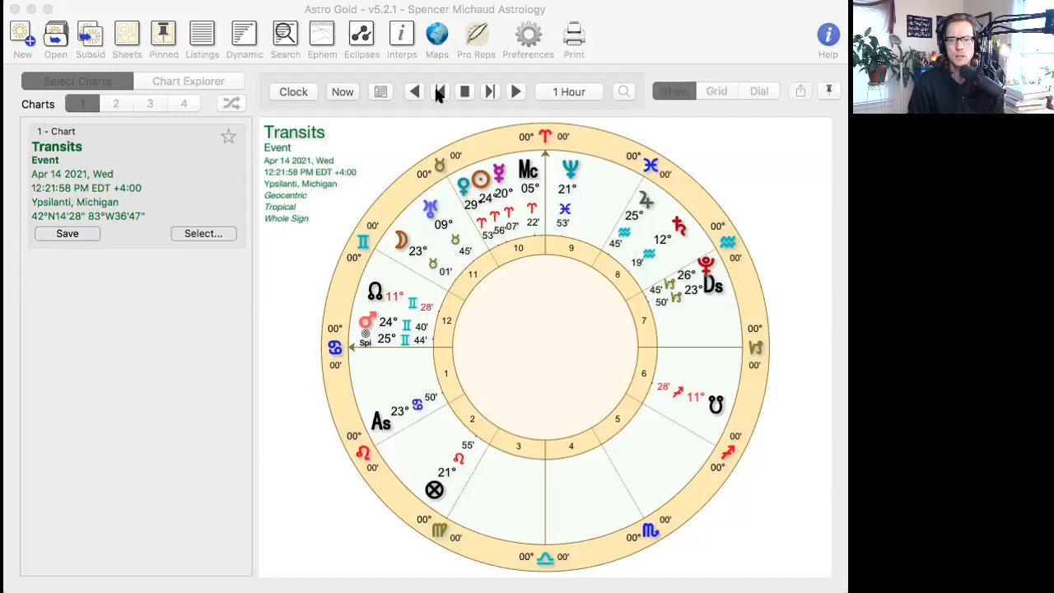
- Step the transit time back one hour then forward twice to 11:21:58 AM, and bring up interval choices
{"action": "left_click", "coordinate": [415, 93]}
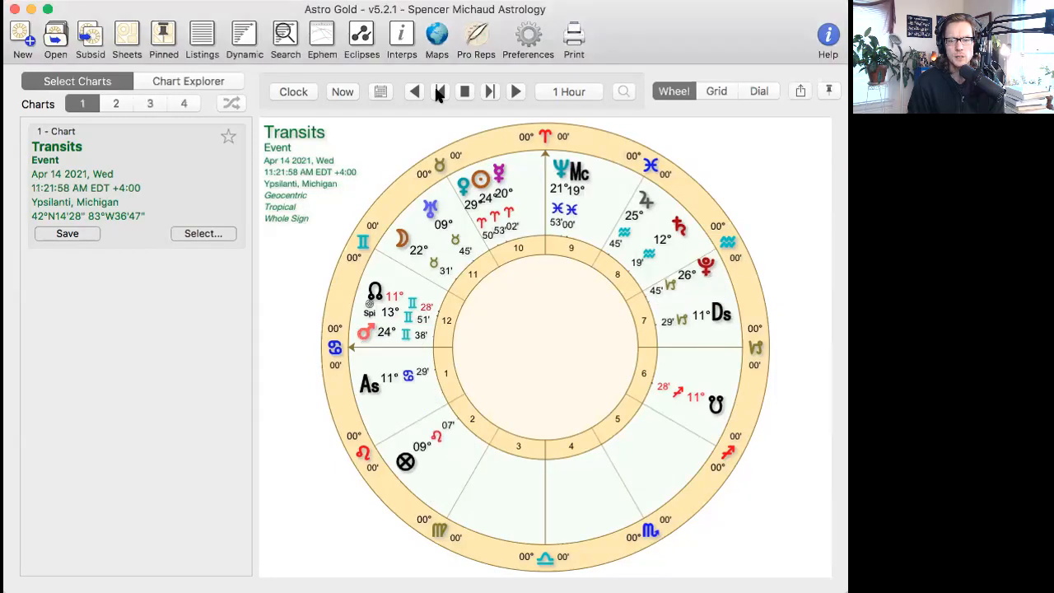
{"action": "left_click", "coordinate": [439, 92]}
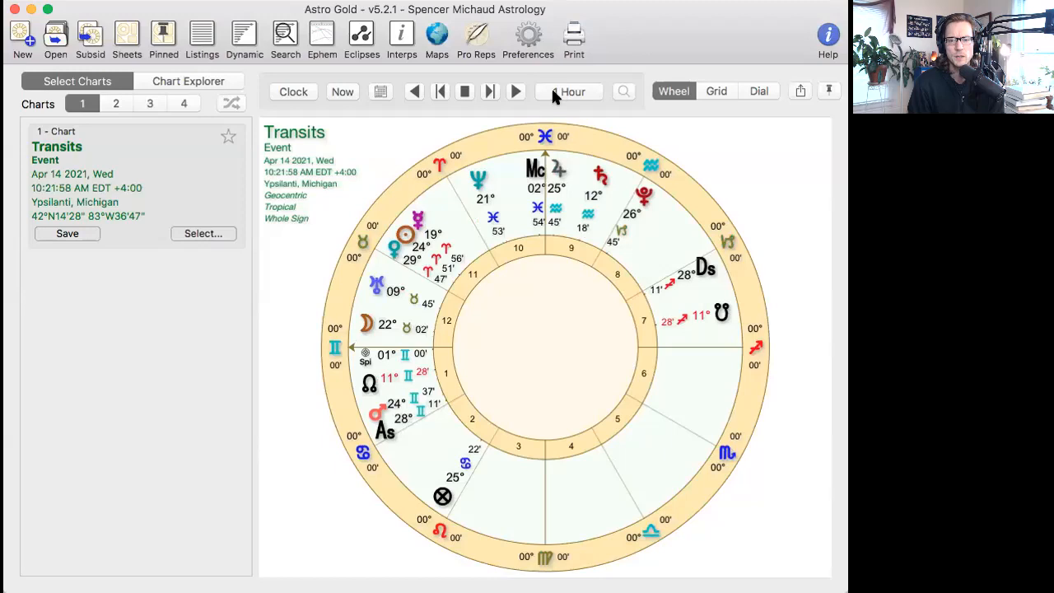
{"action": "left_click", "coordinate": [517, 92]}
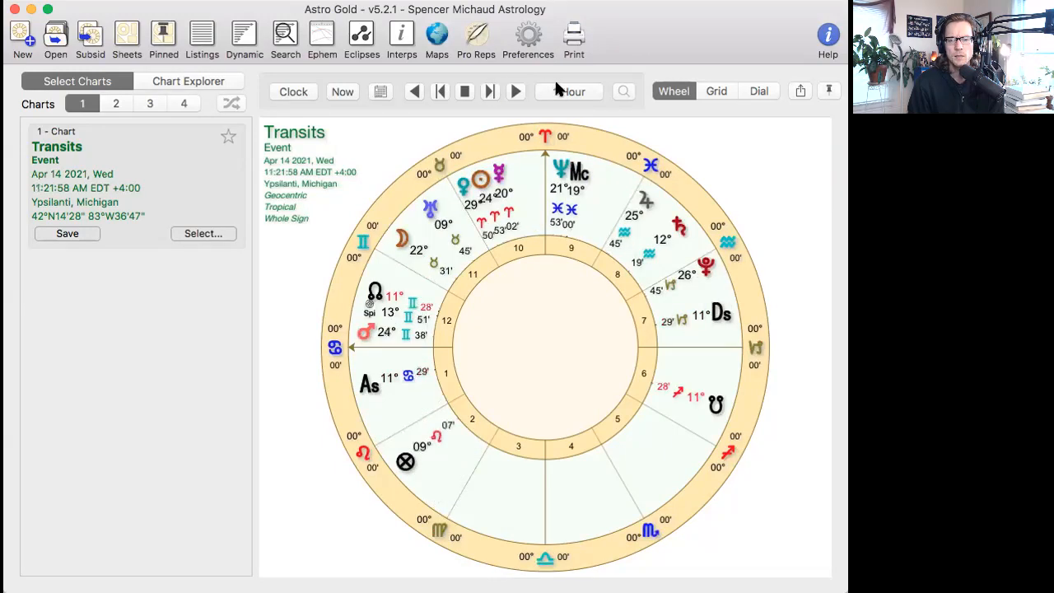
{"action": "left_click", "coordinate": [570, 92]}
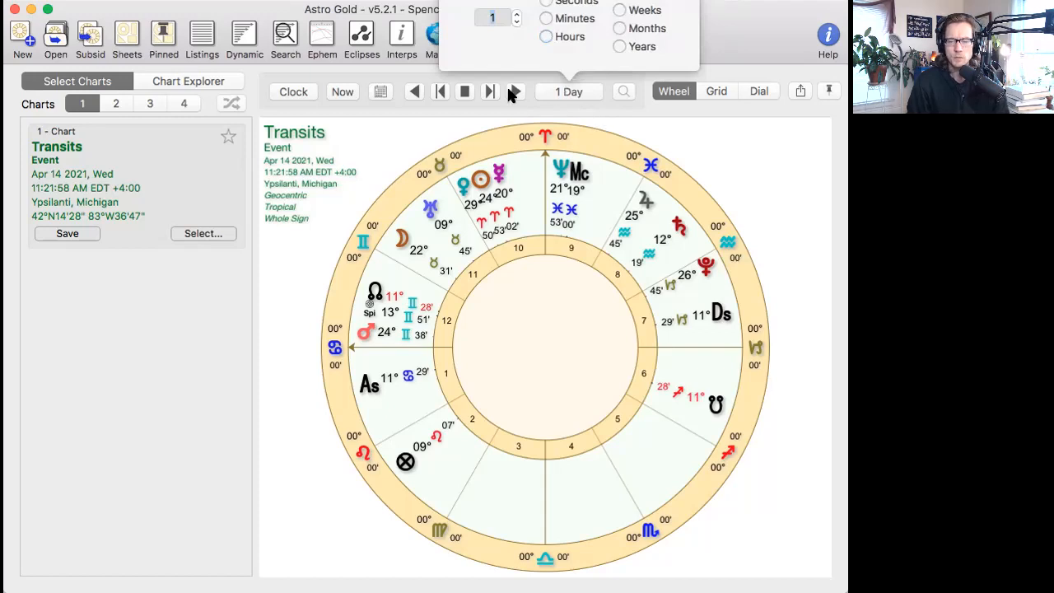
{"action": "mouse_move", "coordinate": [491, 90]}
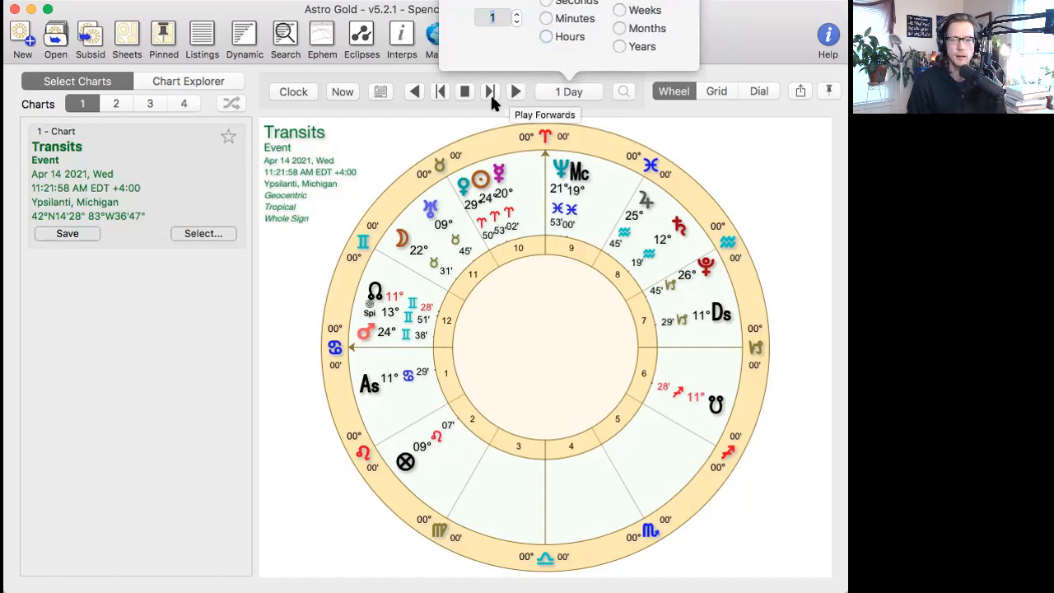
- Advance the transit chart two days to Friday, Apr 16 2021, 11:21:58 AM
{"action": "left_click", "coordinate": [491, 92]}
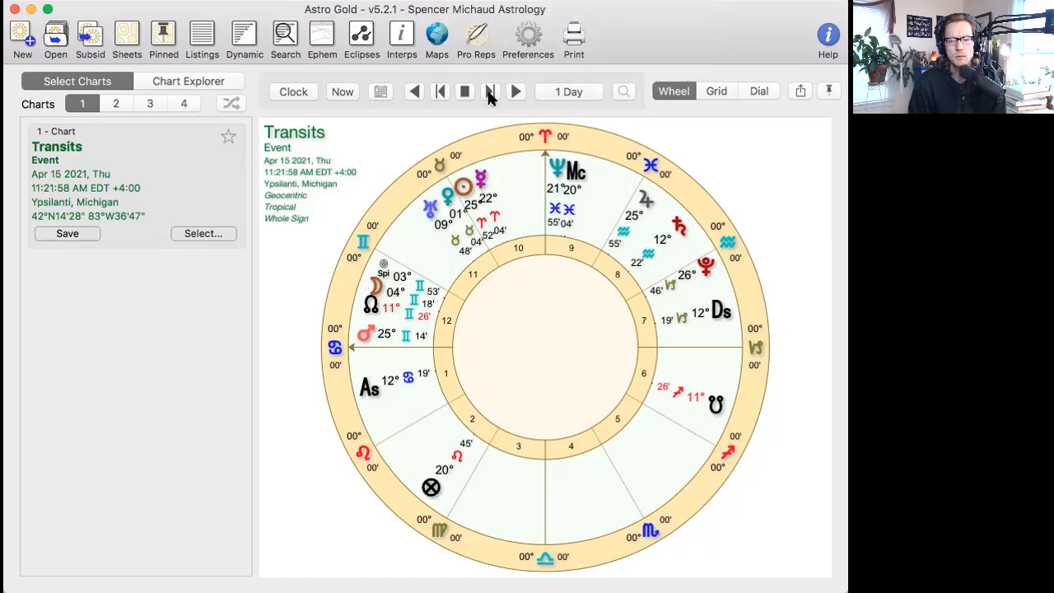
{"action": "left_click", "coordinate": [517, 92]}
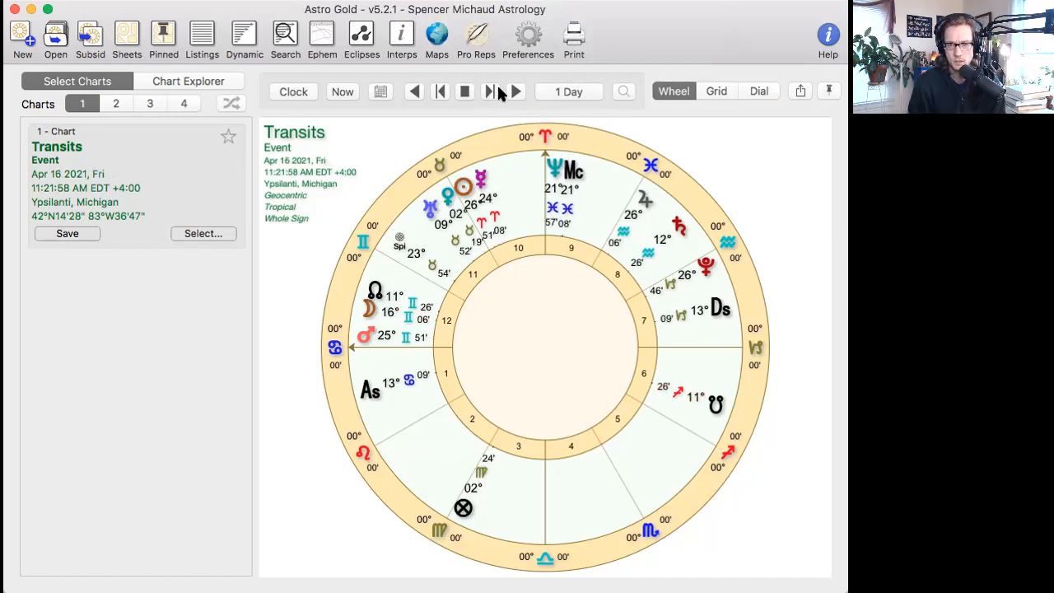
{"action": "mouse_move", "coordinate": [489, 92]}
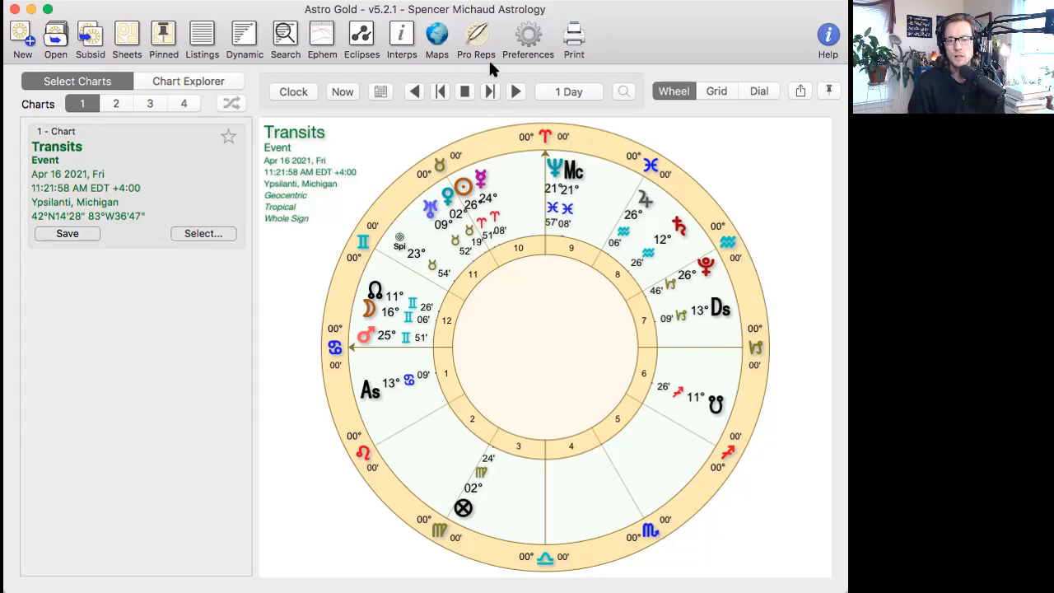
{"action": "mouse_move", "coordinate": [491, 92]}
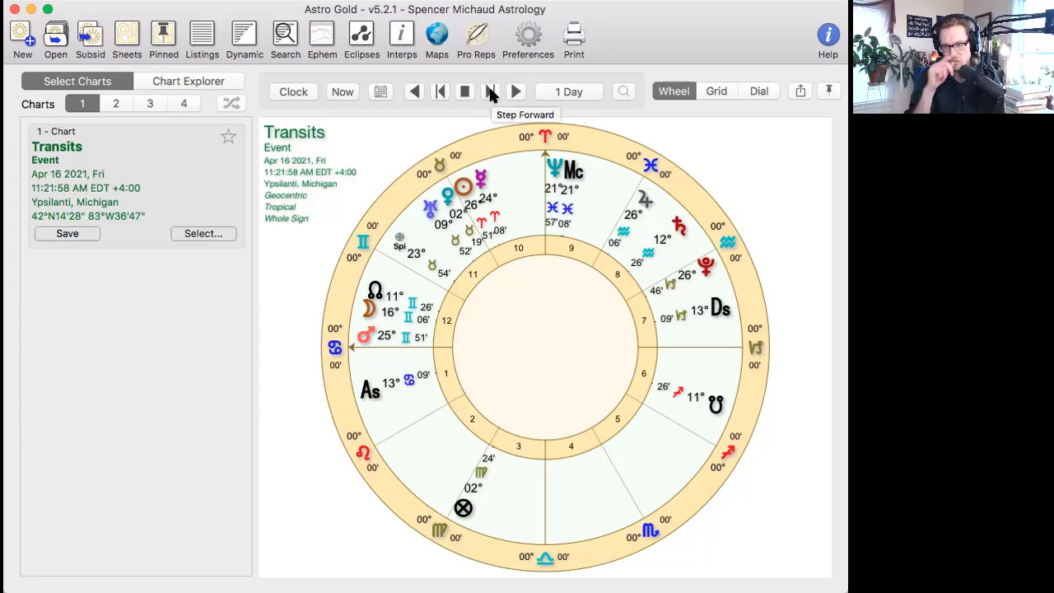
{"action": "mouse_move", "coordinate": [491, 97]}
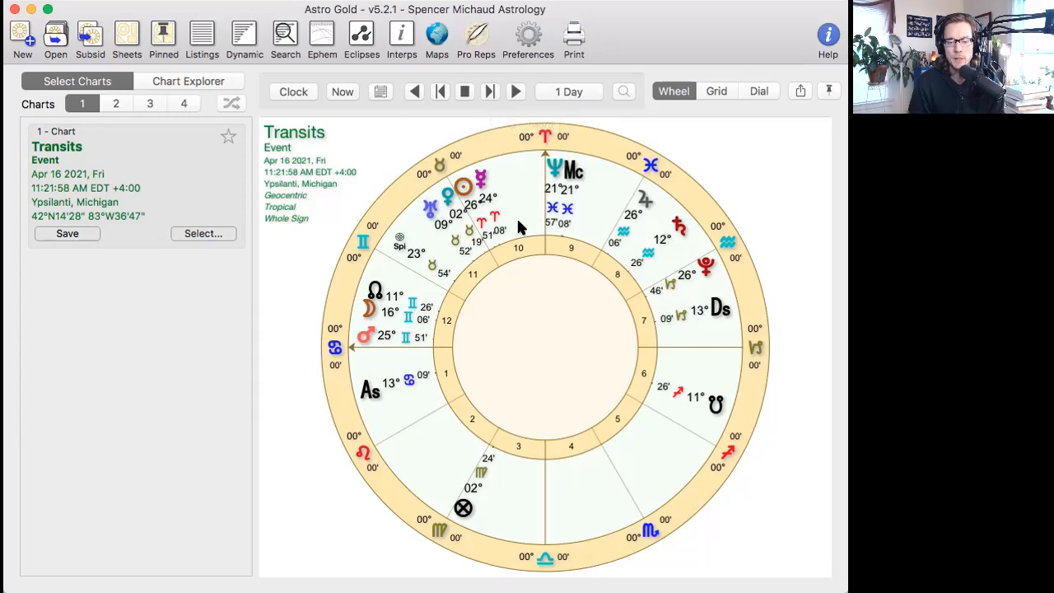
{"action": "mouse_move", "coordinate": [495, 83]}
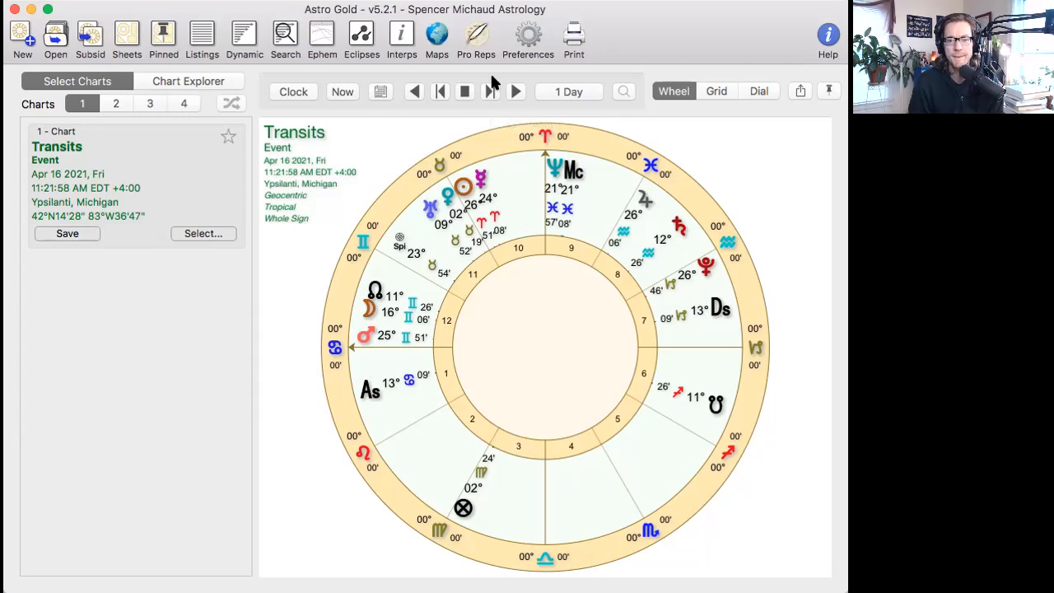
- Advance the transit chart day by day through Apr 17 and 18 to Wednesday, Apr 21 2021
{"action": "left_click", "coordinate": [516, 92]}
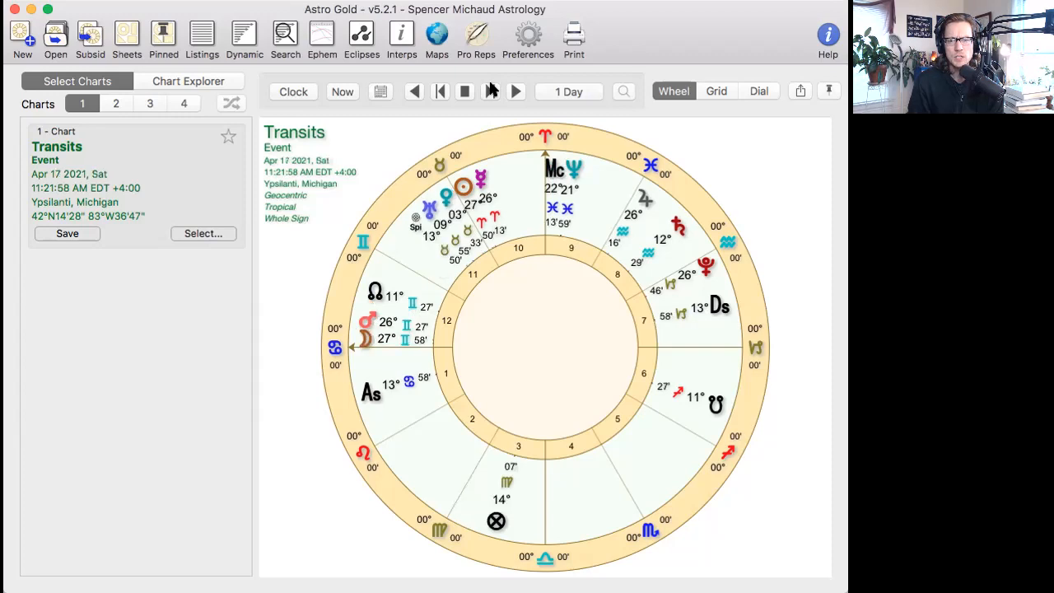
{"action": "left_click", "coordinate": [517, 92]}
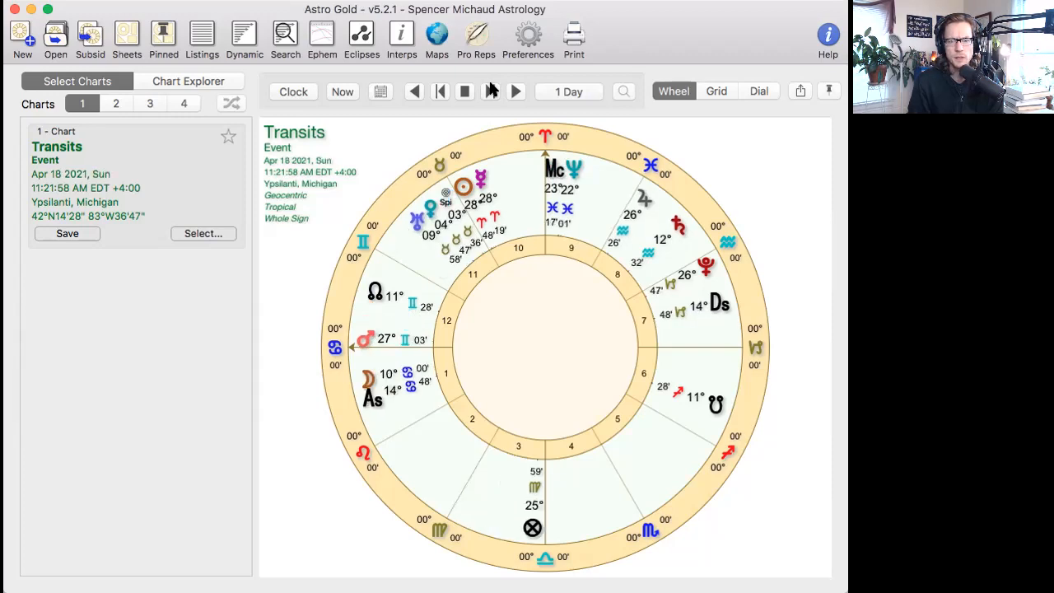
{"action": "left_click", "coordinate": [491, 93]}
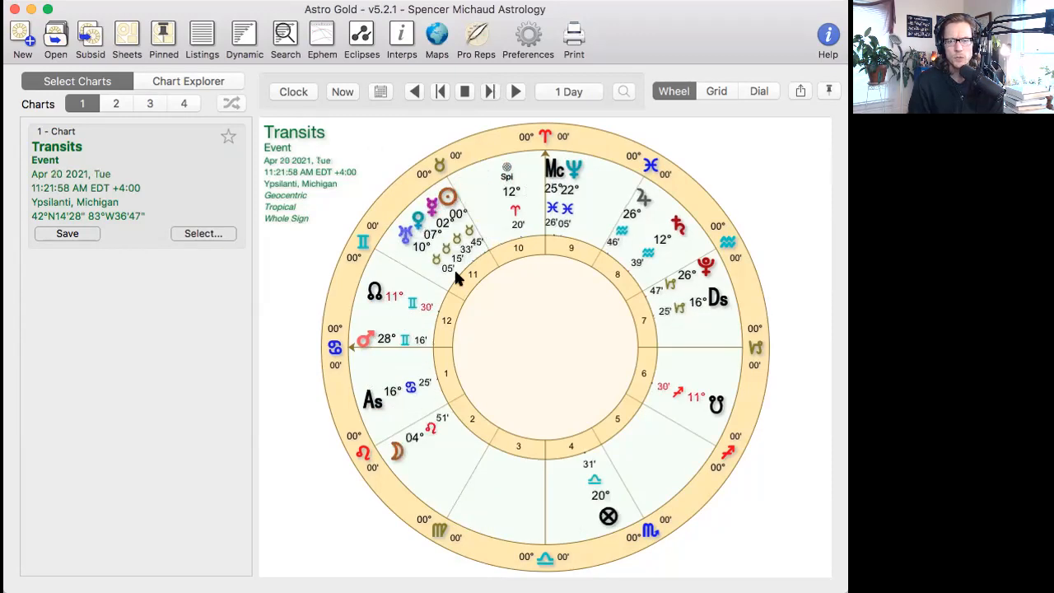
{"action": "mouse_move", "coordinate": [332, 213]}
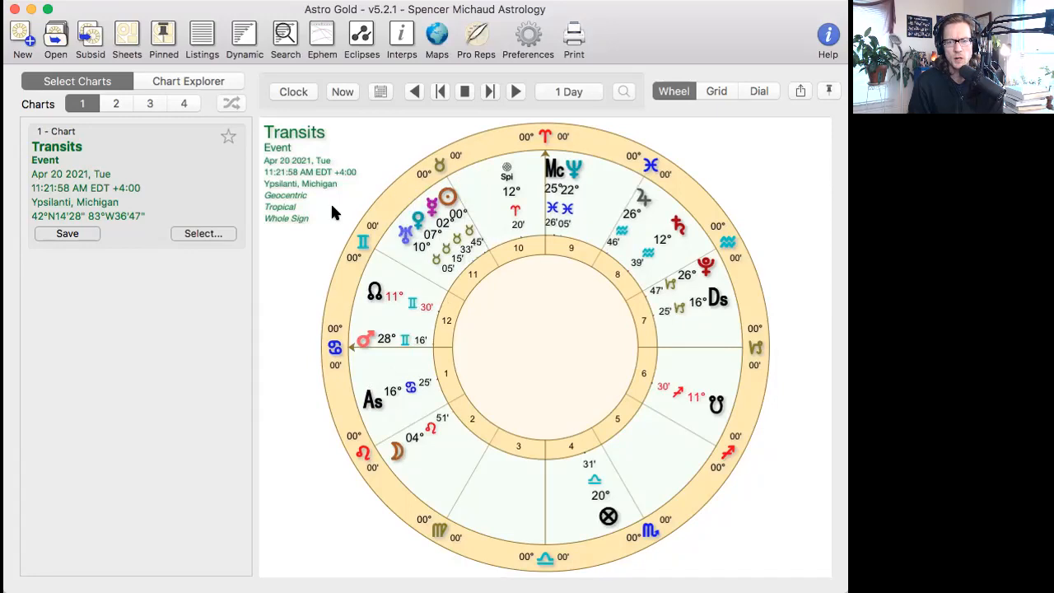
{"action": "mouse_move", "coordinate": [580, 349]}
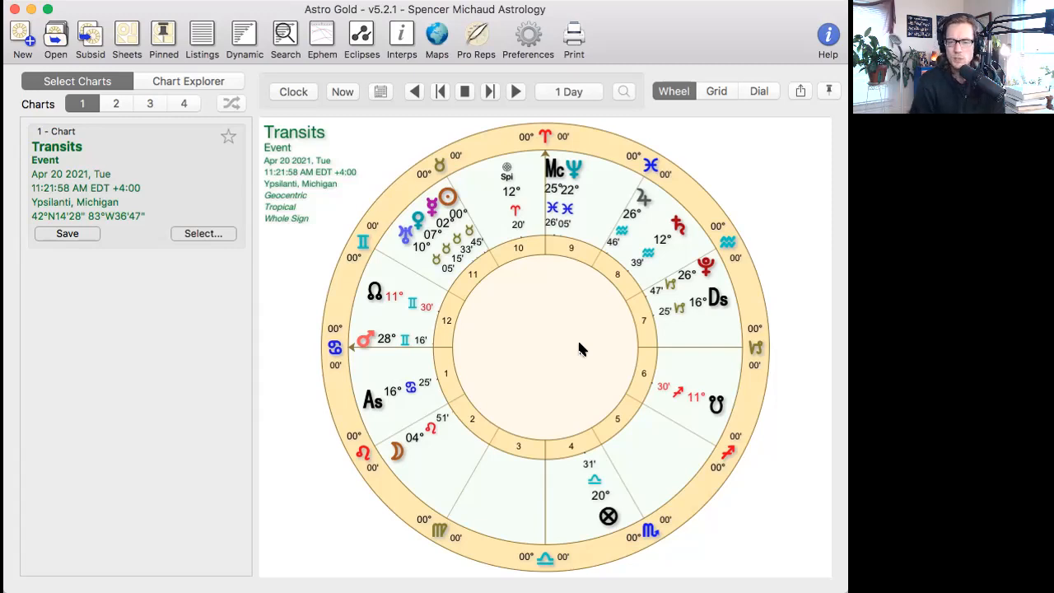
{"action": "left_click", "coordinate": [491, 92]}
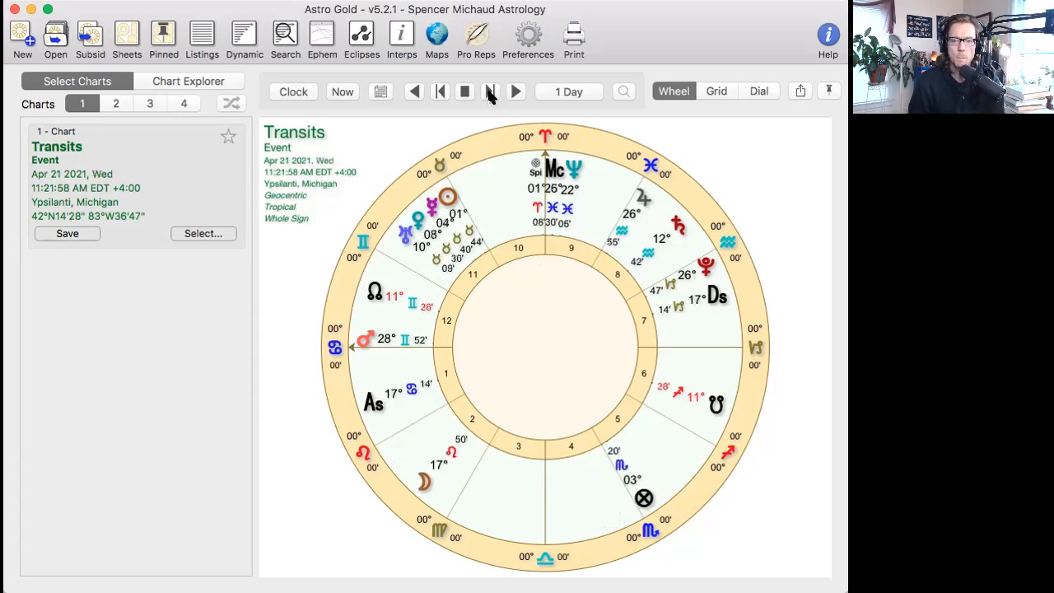
{"action": "mouse_move", "coordinate": [580, 287]}
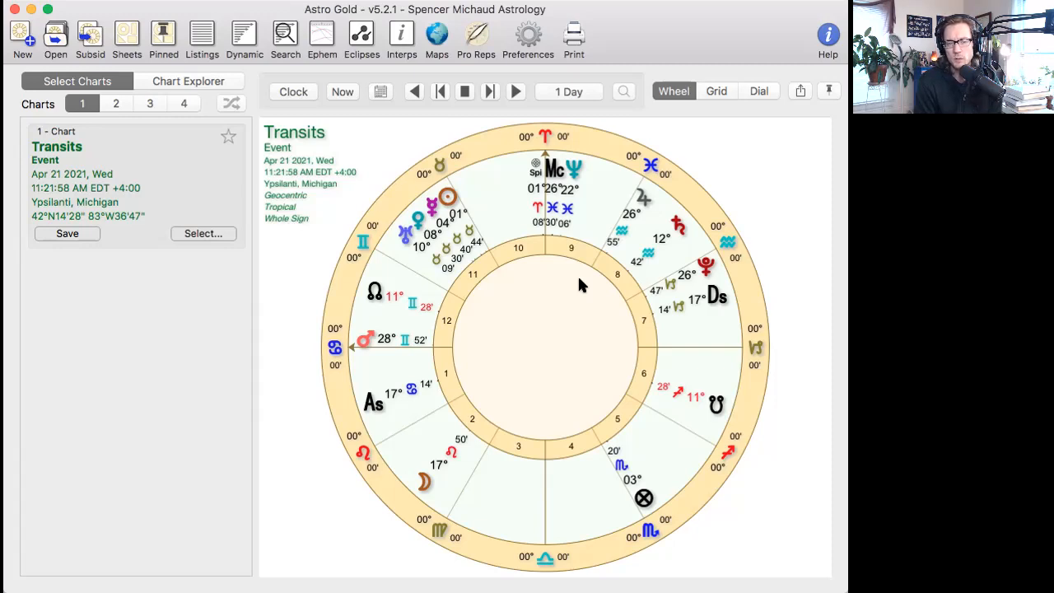
{"action": "mouse_move", "coordinate": [461, 148]}
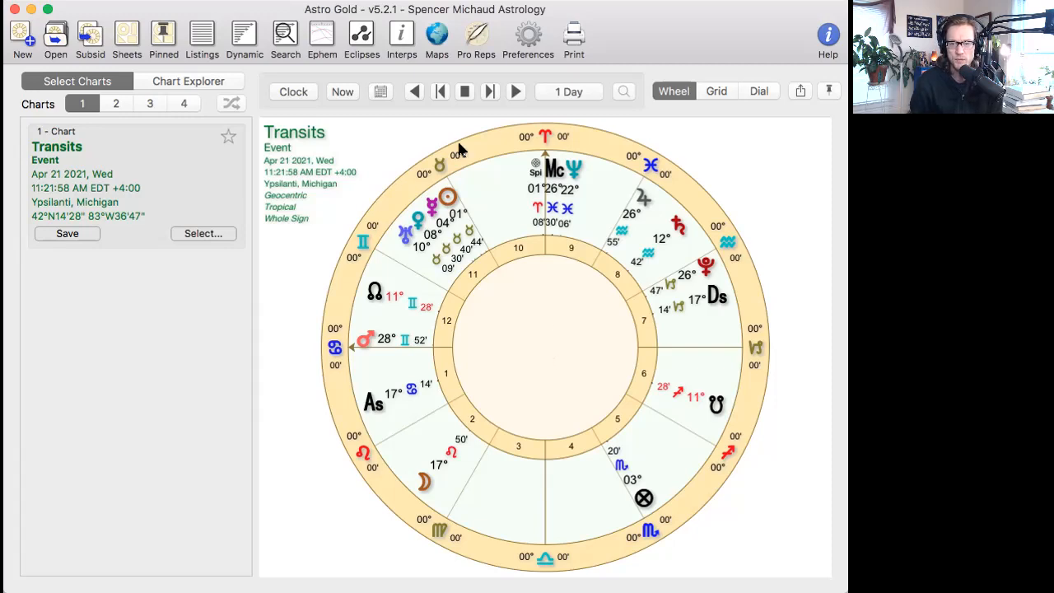
{"action": "left_click", "coordinate": [516, 92]}
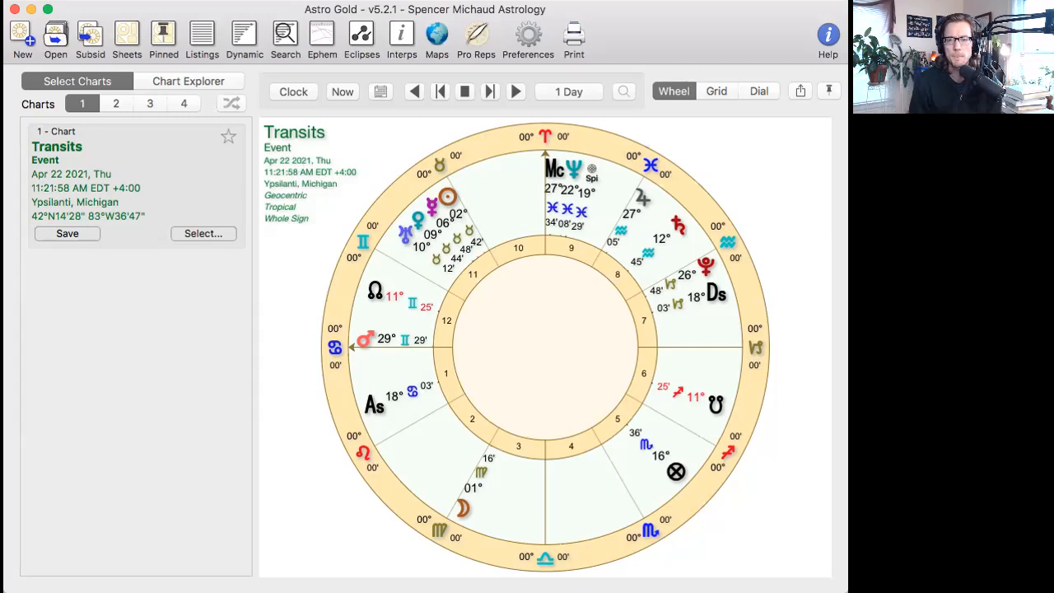
{"action": "mouse_move", "coordinate": [507, 295]}
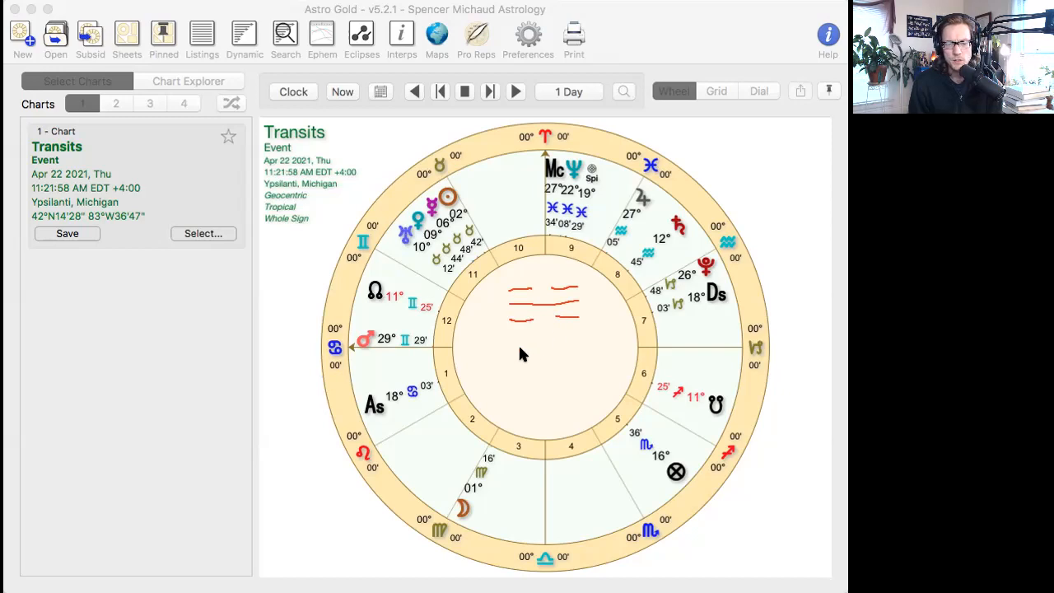
{"action": "mouse_move", "coordinate": [507, 344]}
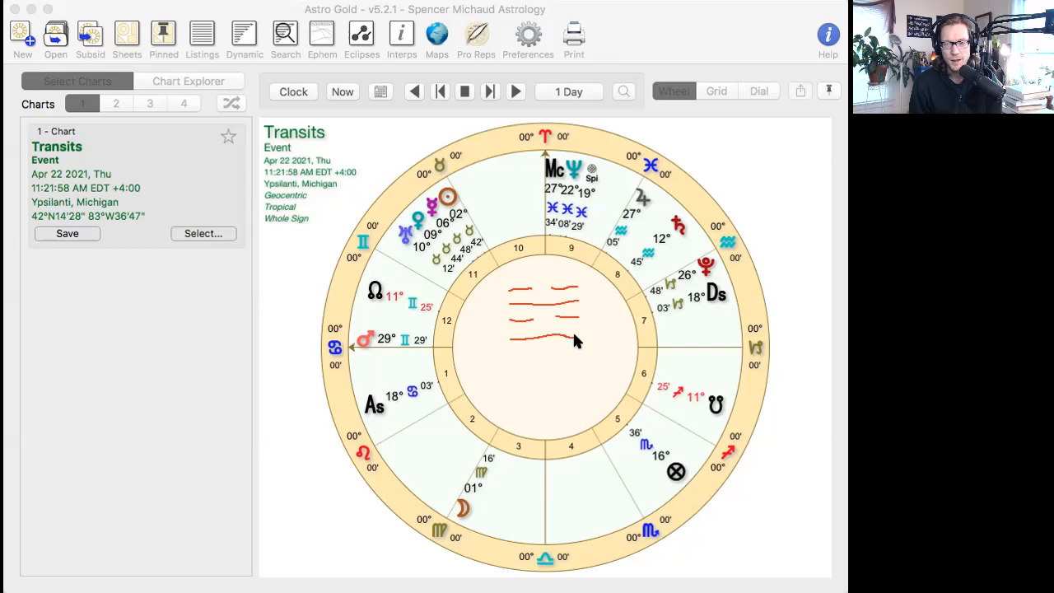
{"action": "mouse_move", "coordinate": [510, 359]}
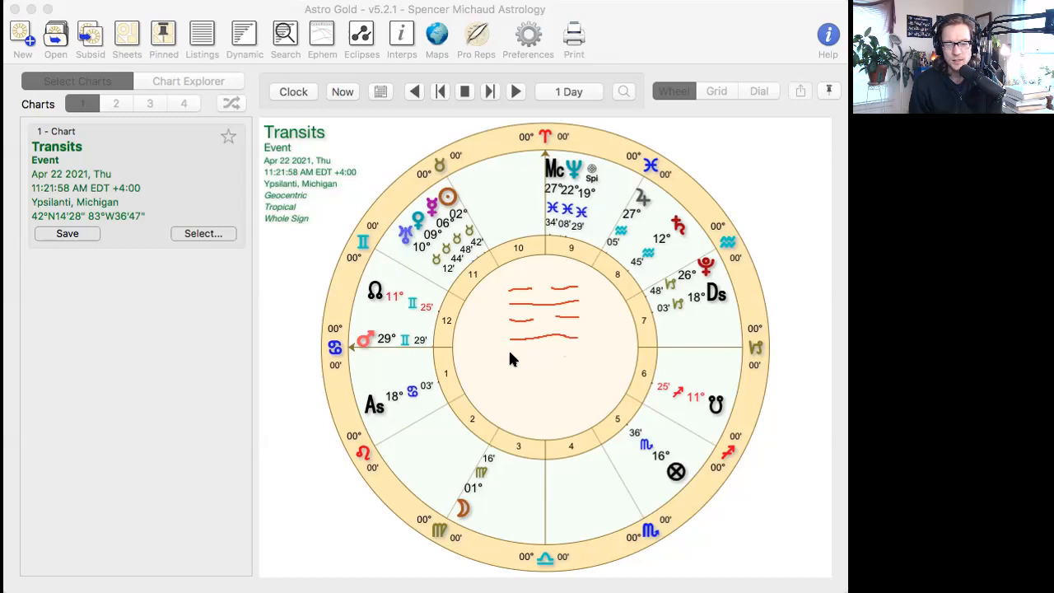
{"action": "mouse_move", "coordinate": [550, 353]}
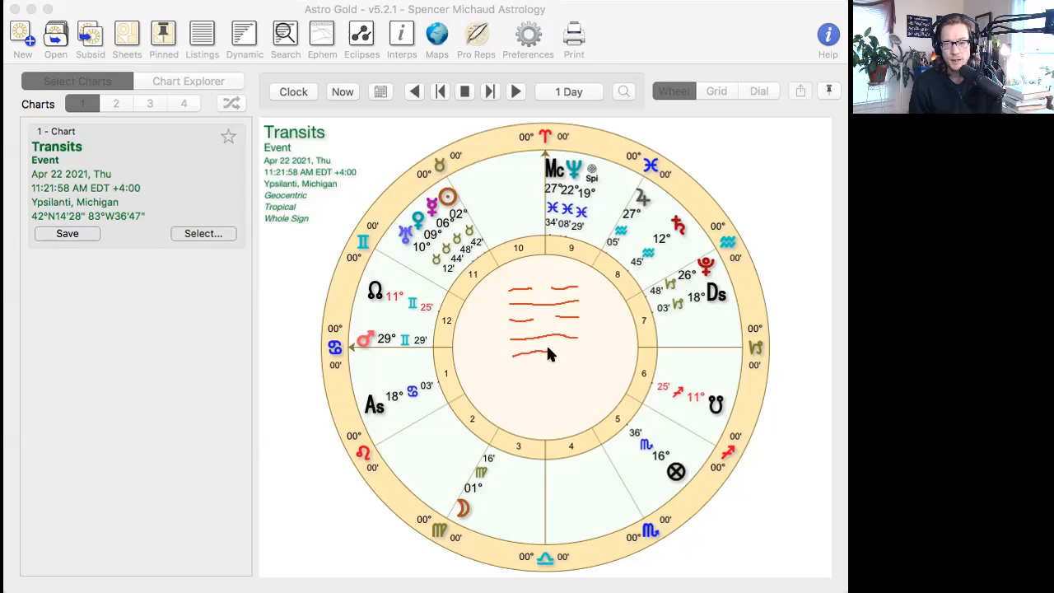
{"action": "mouse_move", "coordinate": [585, 353]}
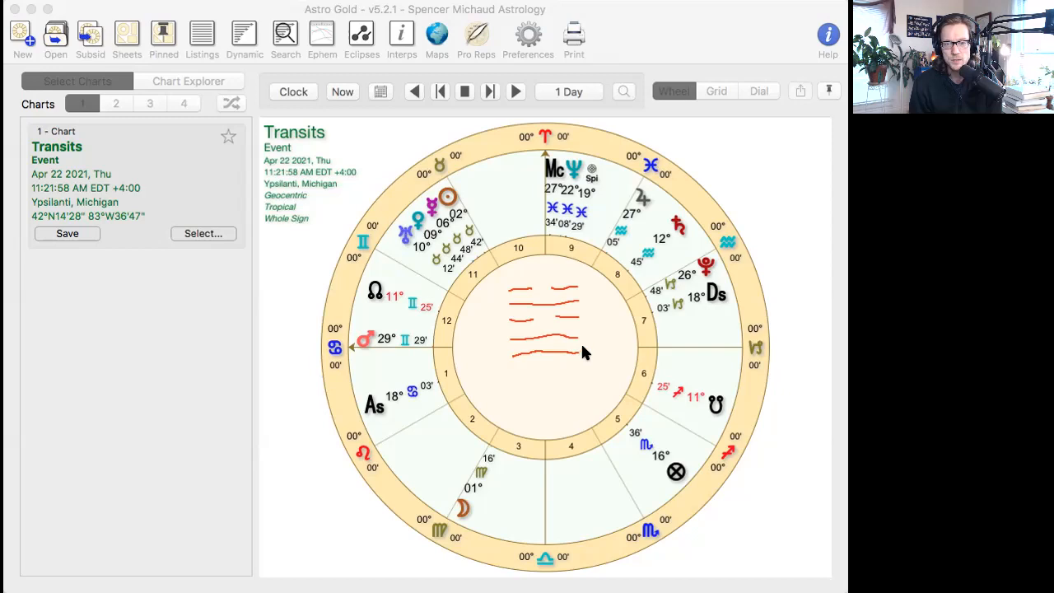
{"action": "mouse_move", "coordinate": [551, 369]}
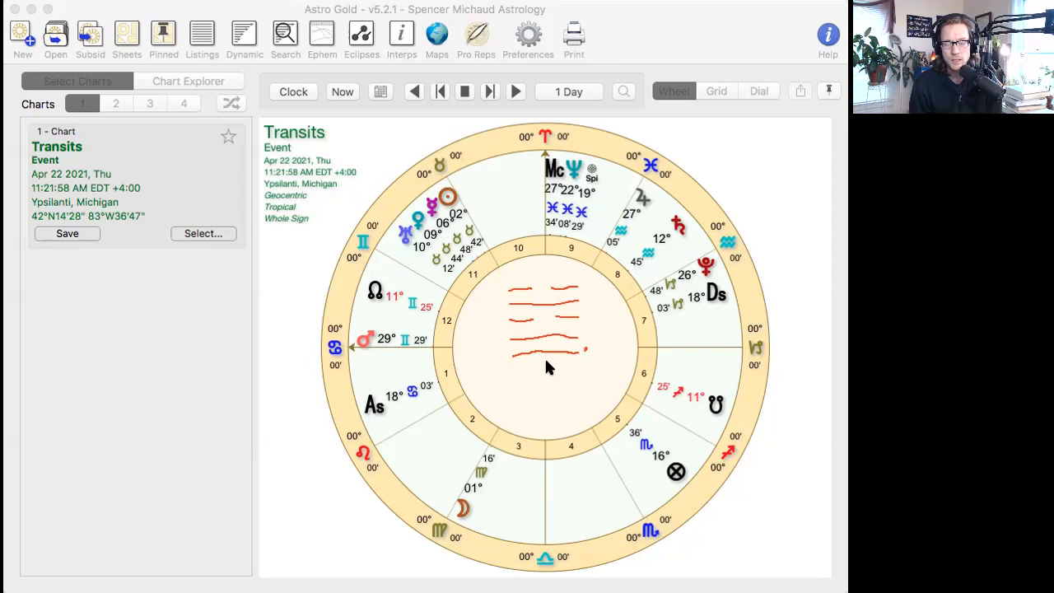
{"action": "mouse_move", "coordinate": [514, 372]}
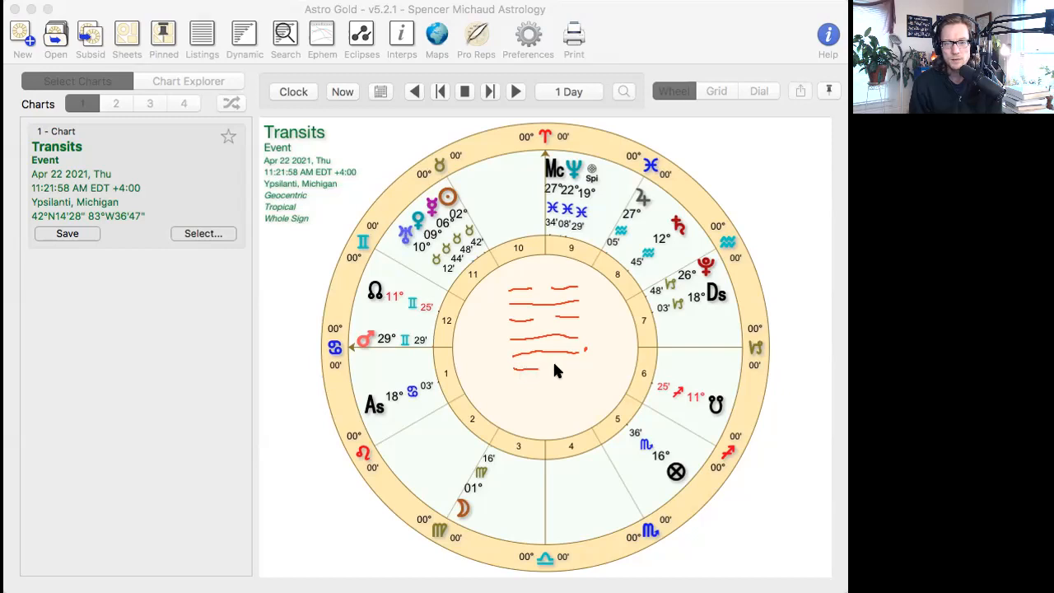
{"action": "mouse_move", "coordinate": [448, 321]}
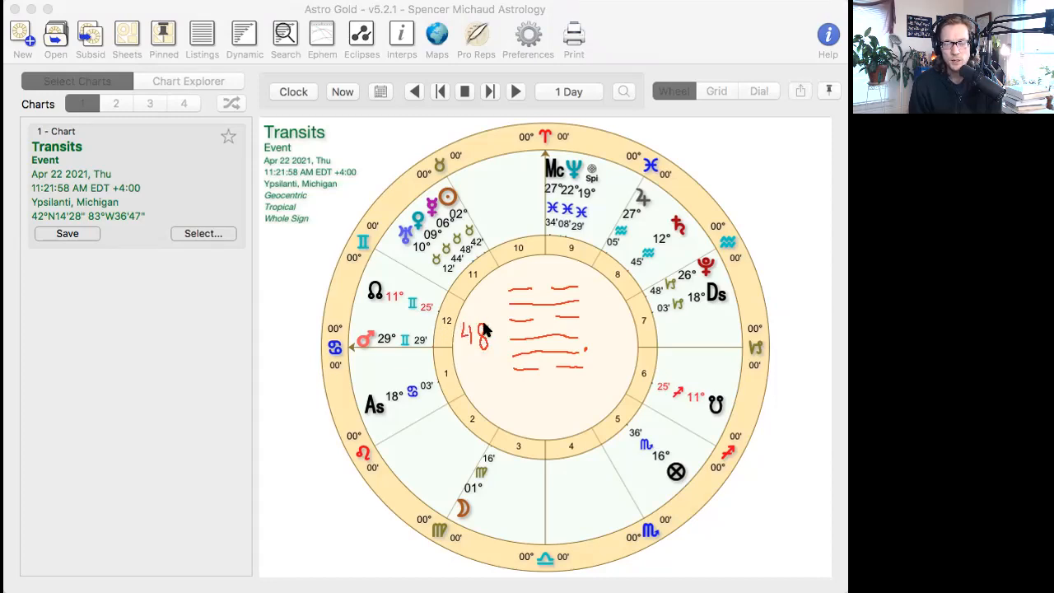
{"action": "mouse_move", "coordinate": [626, 313]}
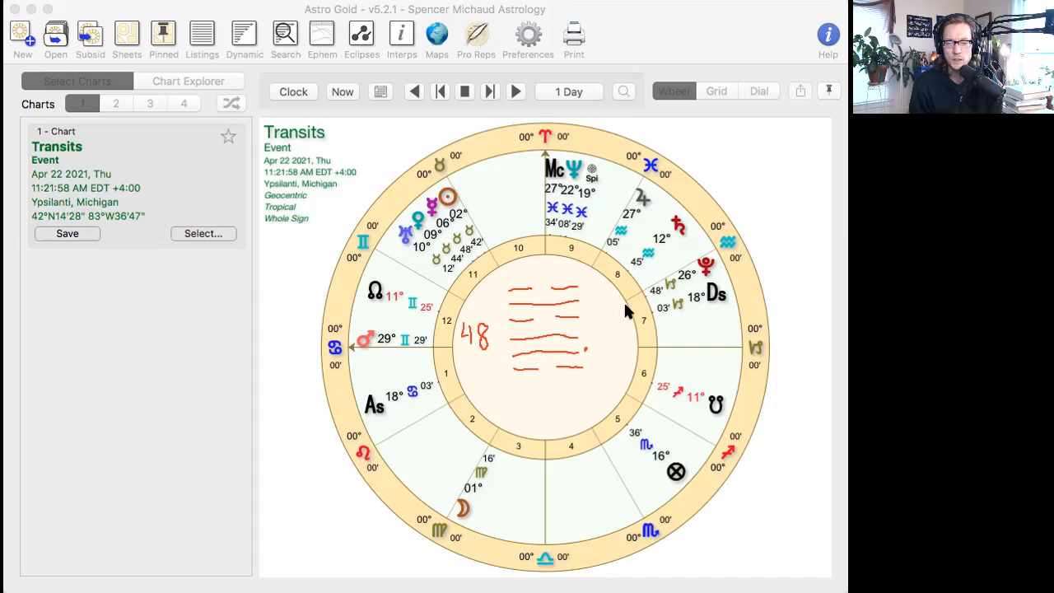
{"action": "mouse_move", "coordinate": [607, 326]}
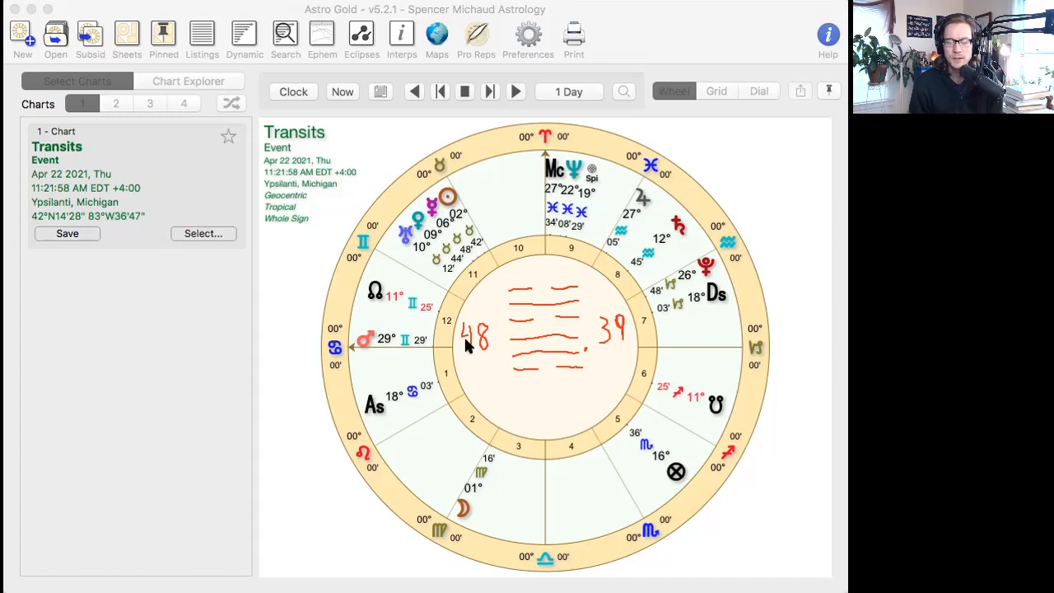
{"action": "mouse_move", "coordinate": [492, 397]}
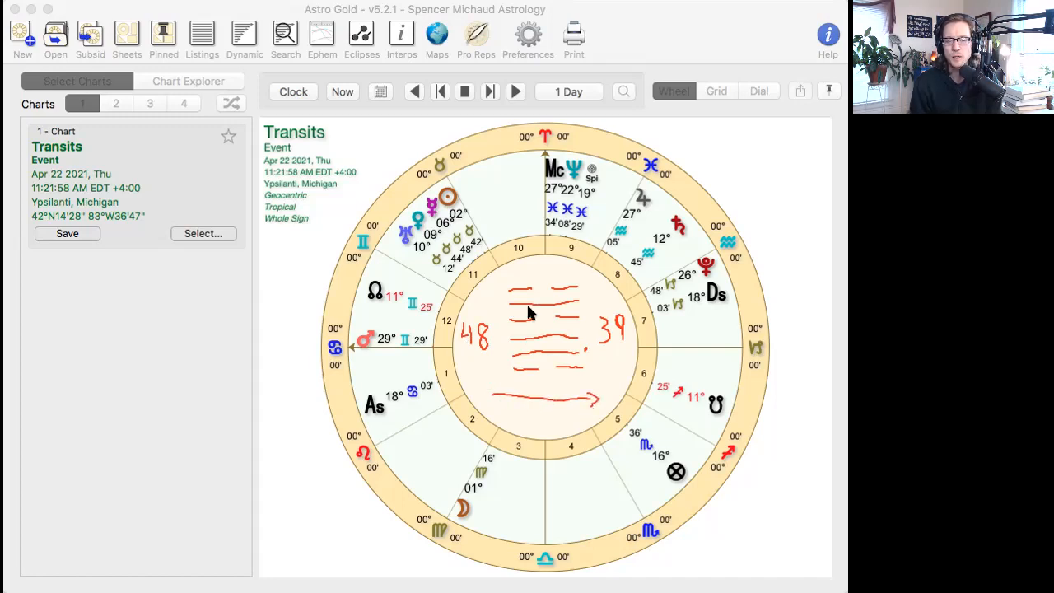
{"action": "mouse_move", "coordinate": [544, 307]}
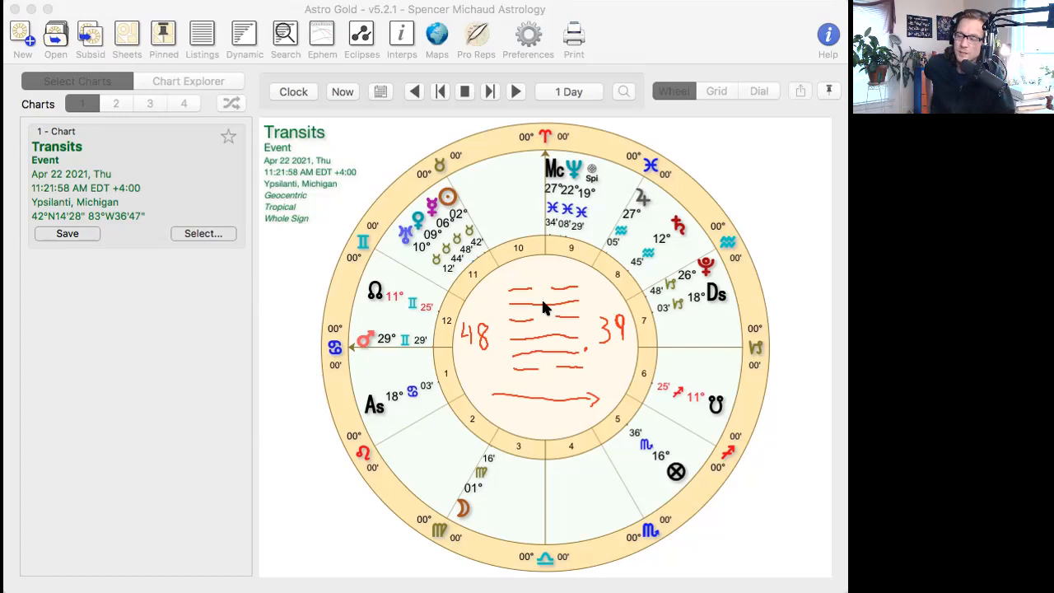
{"action": "mouse_move", "coordinate": [685, 346]}
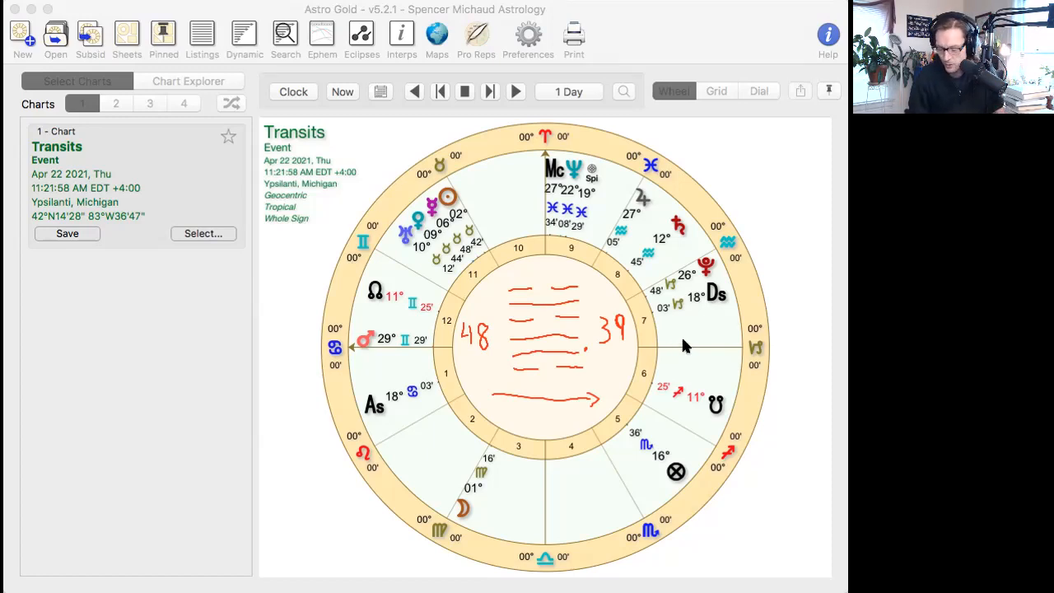
{"action": "mouse_move", "coordinate": [679, 346]}
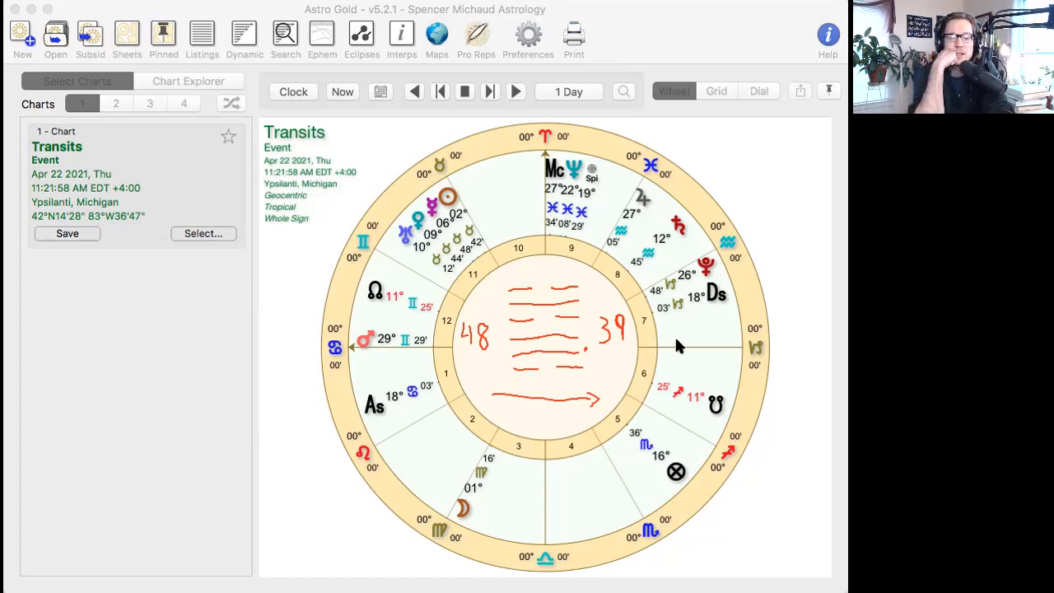